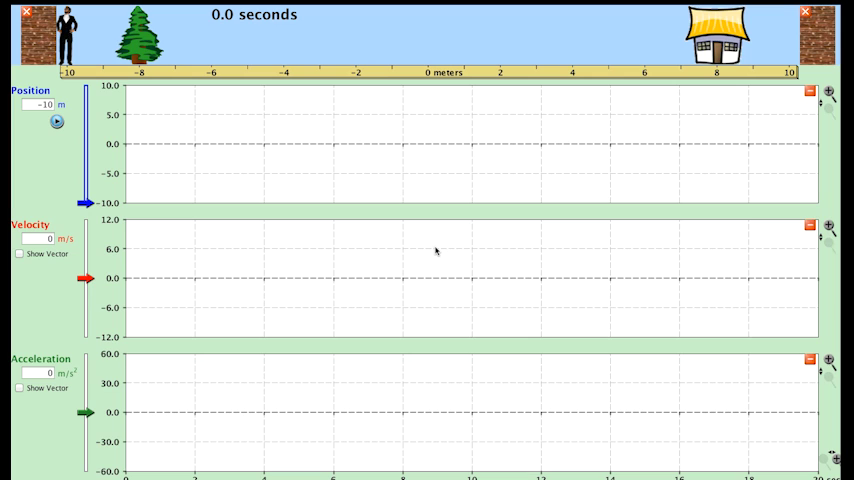
mouse_move(435, 251)
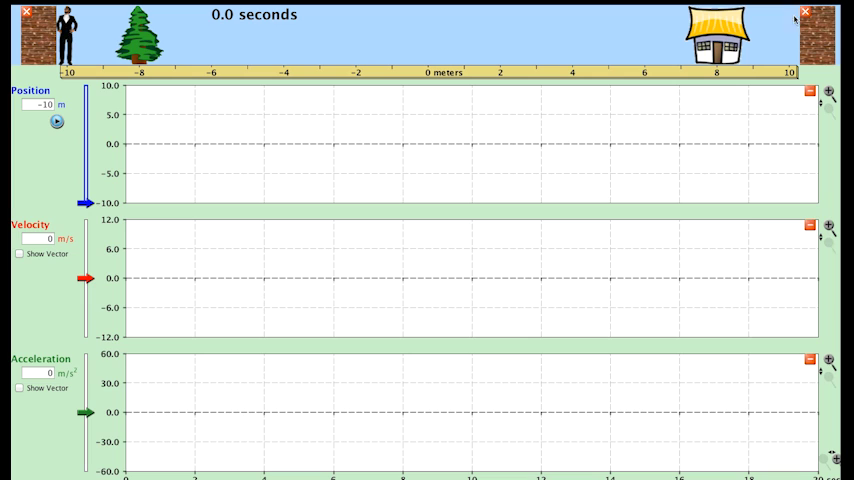
mouse_move(278, 139)
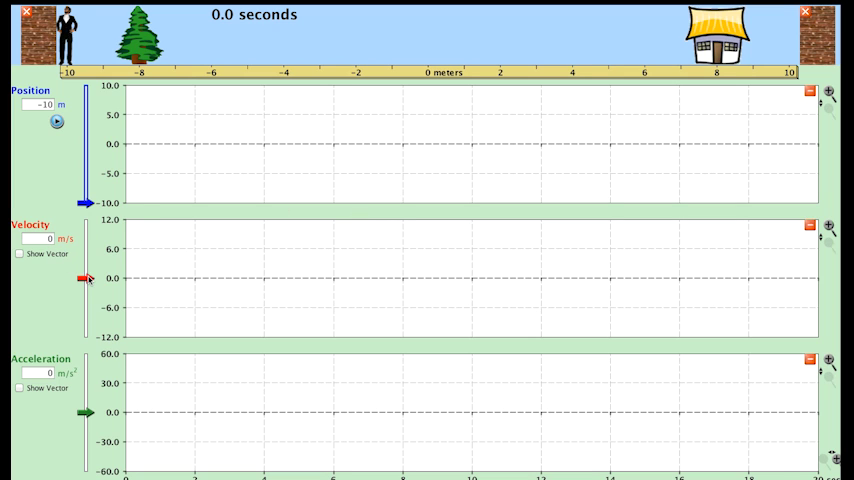
Set the man's velocity to 5 m/s and play his run toward the 10 m wall
left_click_drag(85, 278, 85, 247)
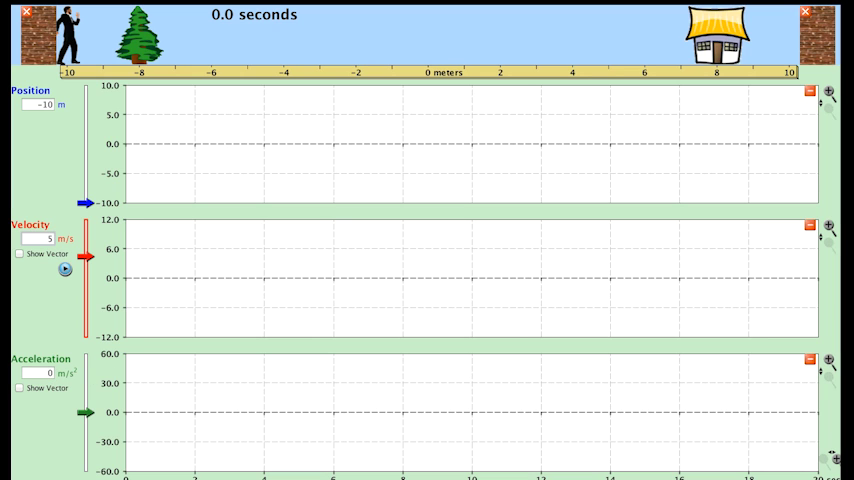
left_click(64, 270)
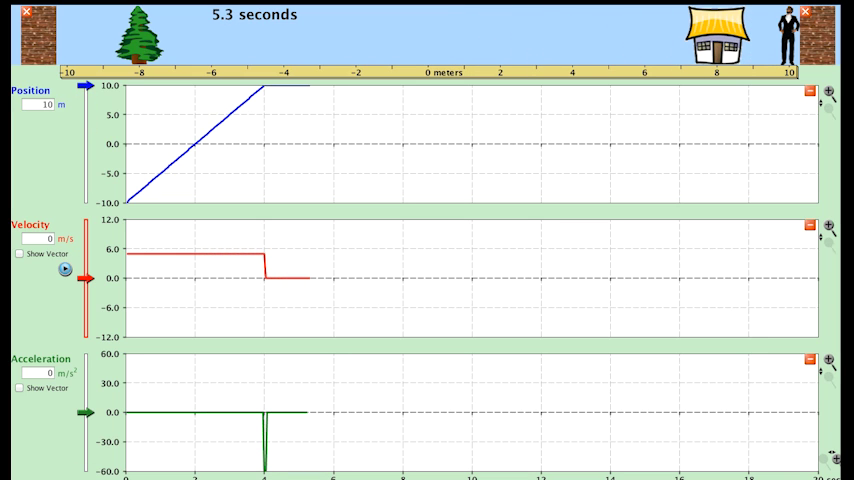
mouse_move(185, 298)
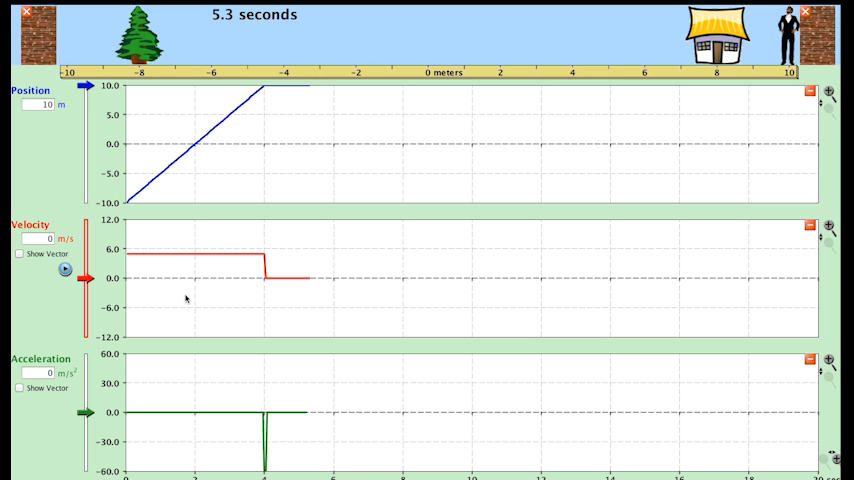
mouse_move(171, 174)
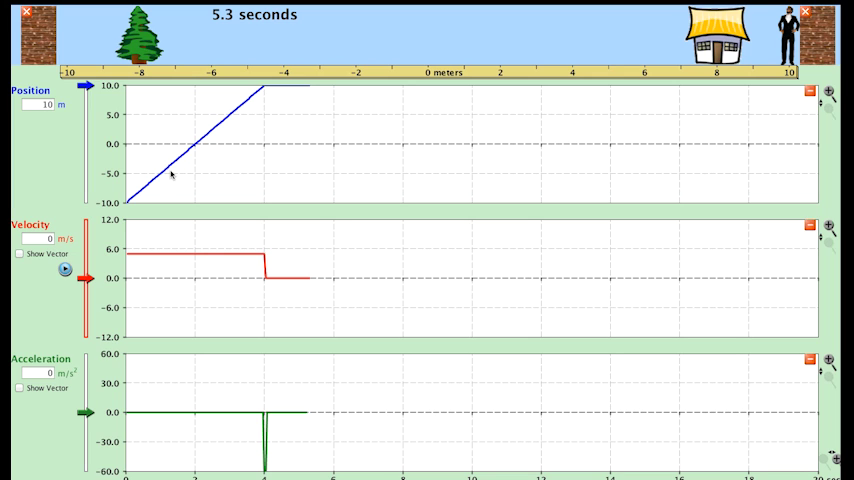
mouse_move(170, 141)
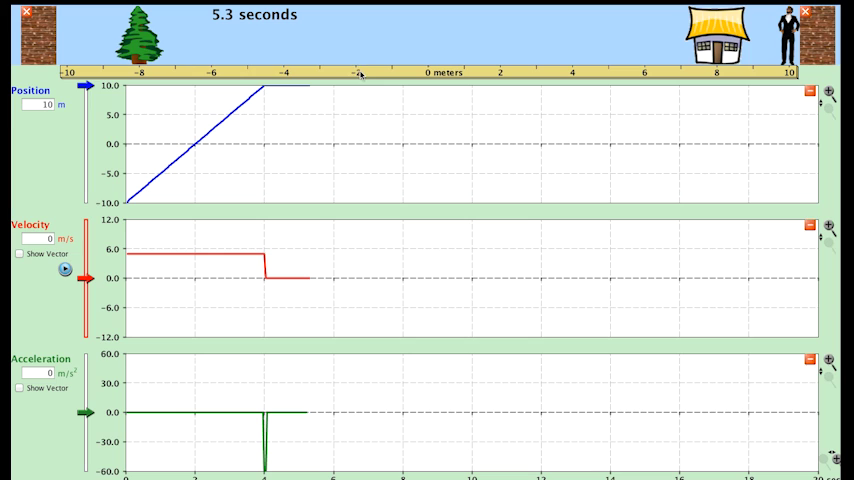
mouse_move(204, 152)
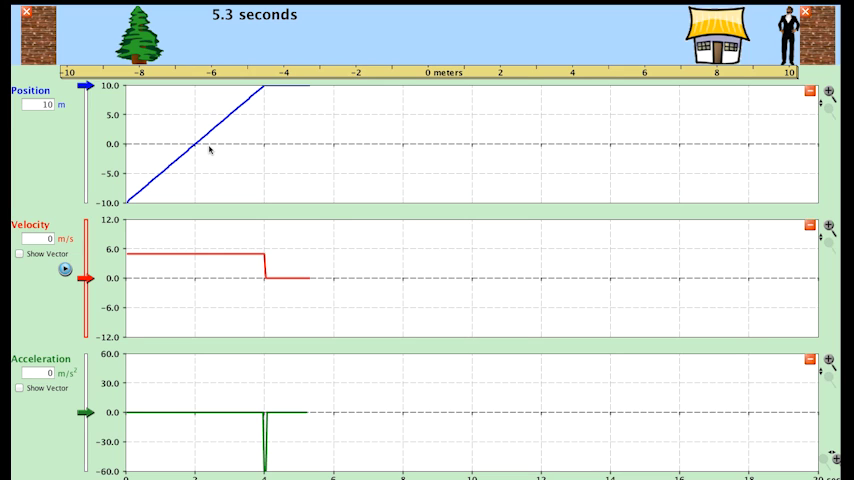
mouse_move(140, 148)
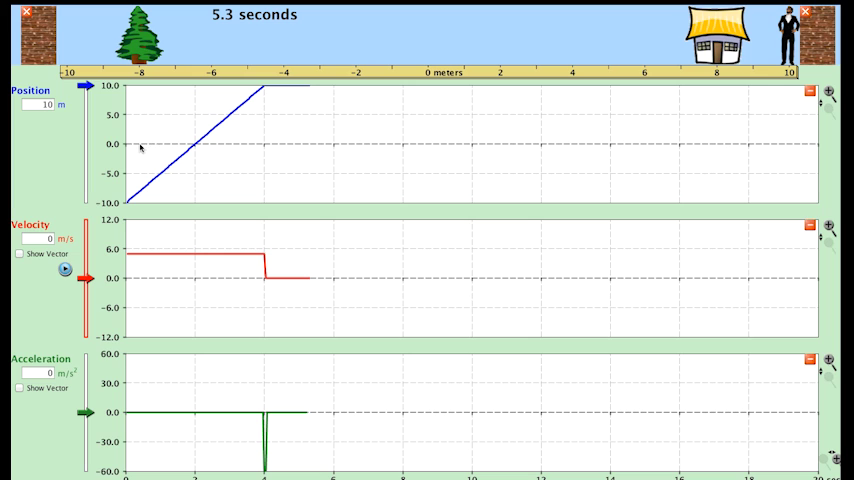
mouse_move(197, 143)
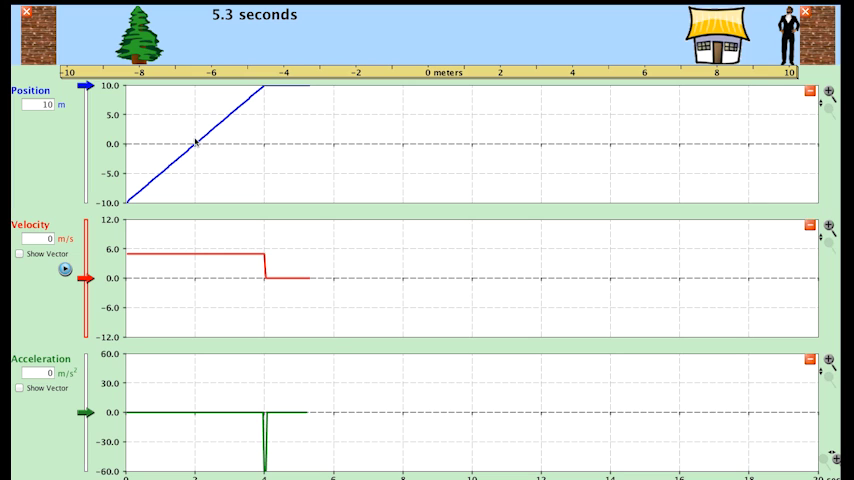
mouse_move(192, 148)
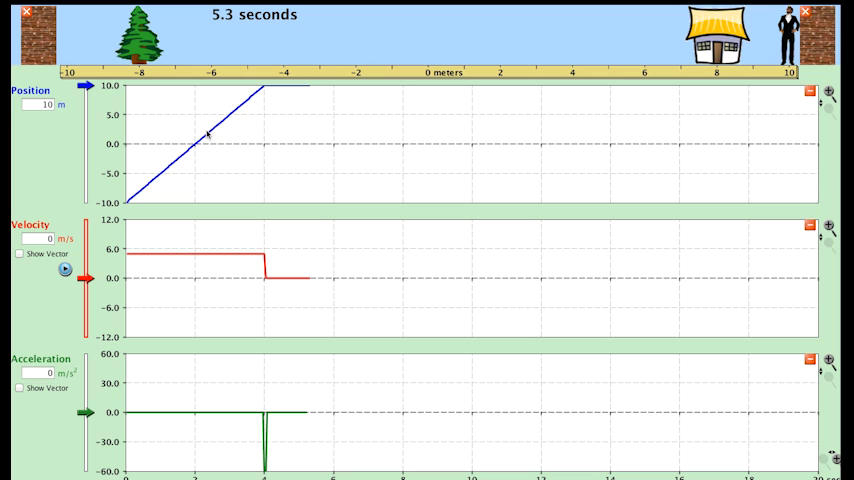
mouse_move(126, 204)
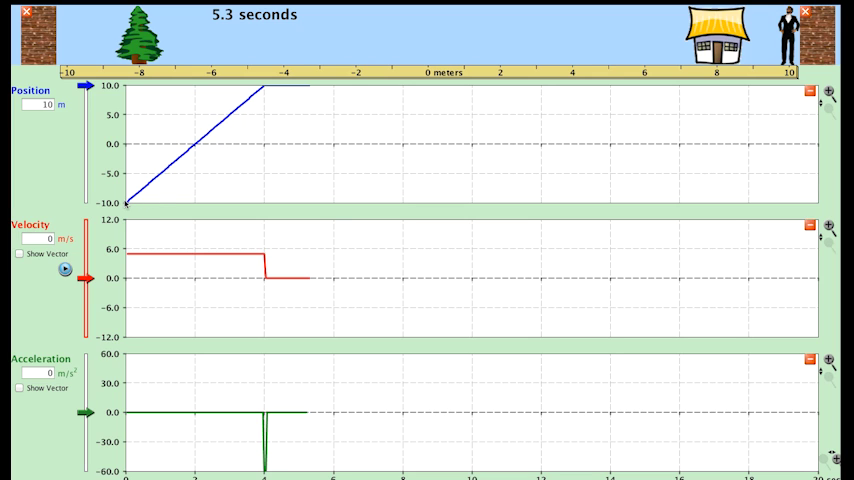
mouse_move(161, 206)
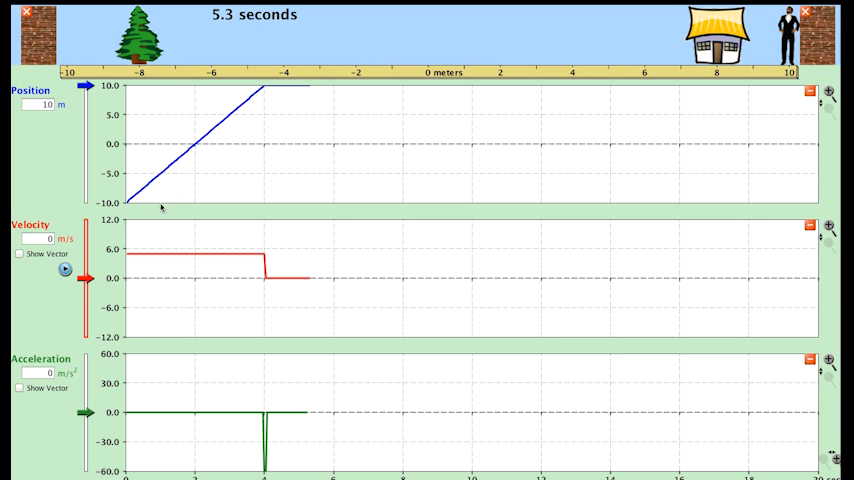
mouse_move(159, 178)
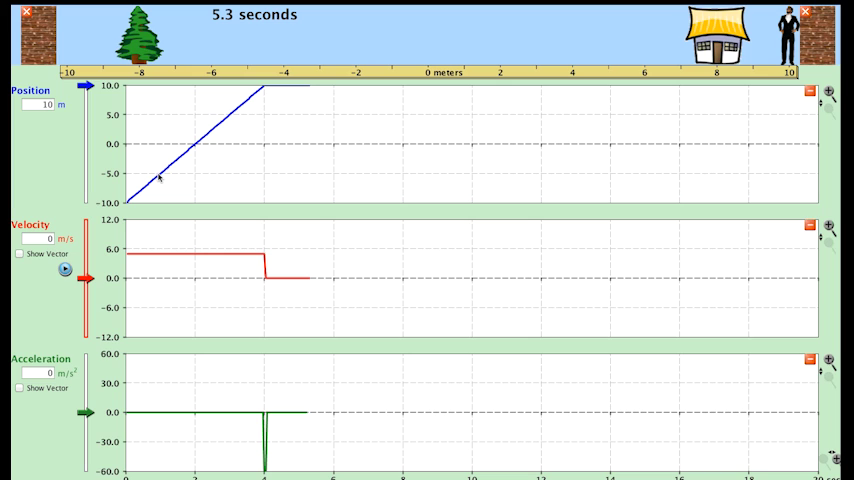
mouse_move(192, 148)
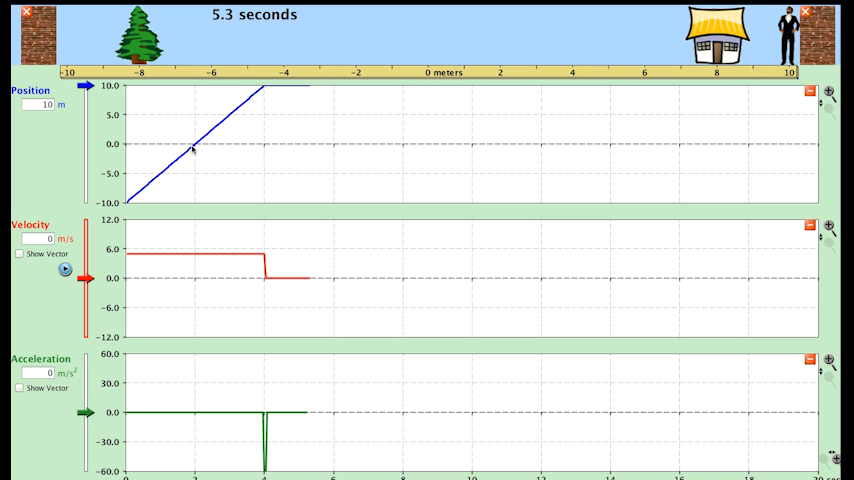
mouse_move(233, 121)
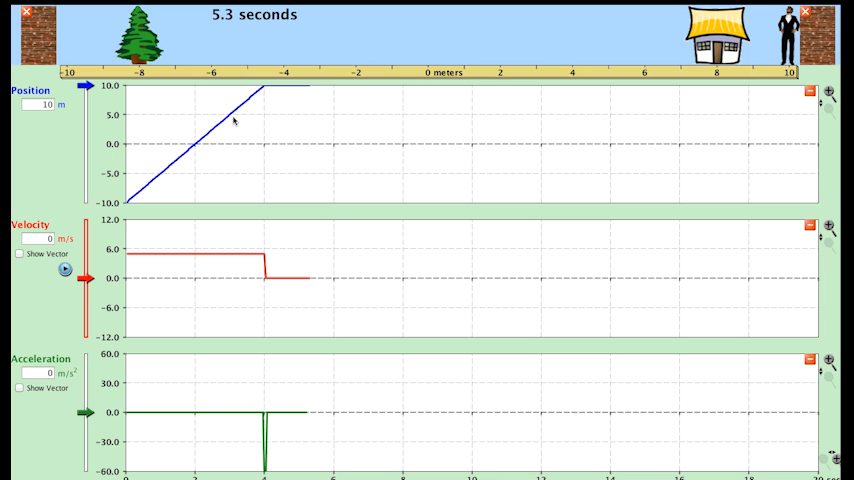
mouse_move(260, 96)
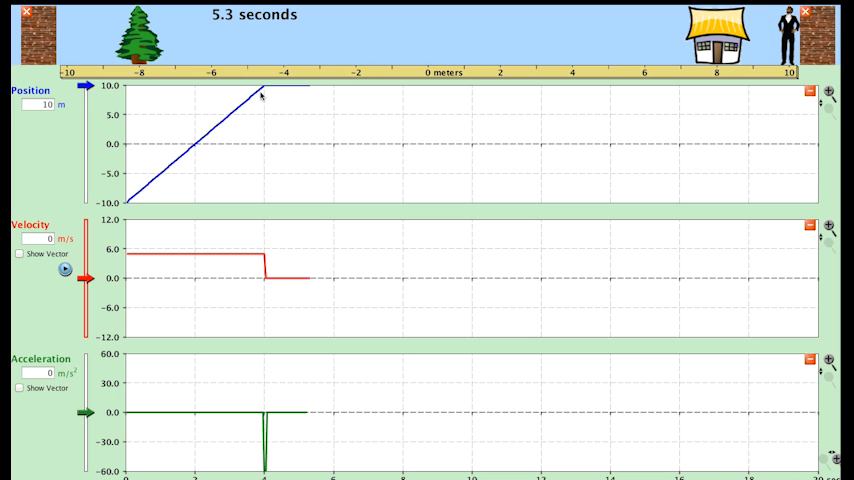
mouse_move(131, 208)
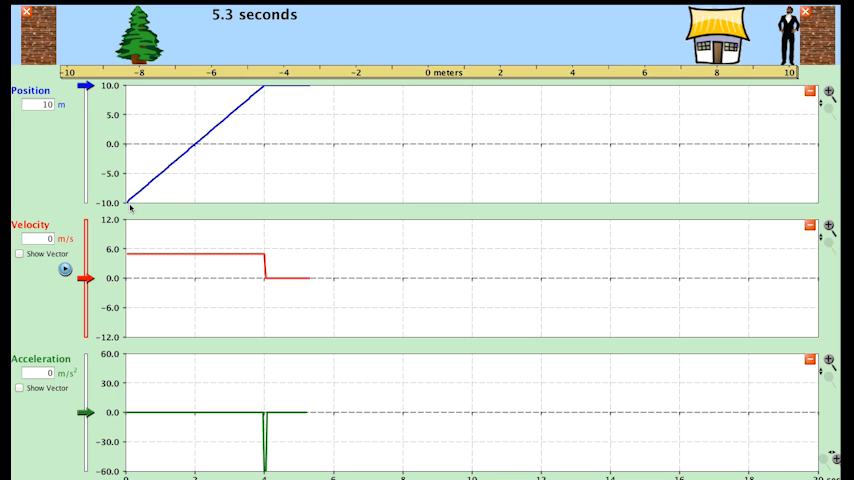
mouse_move(208, 135)
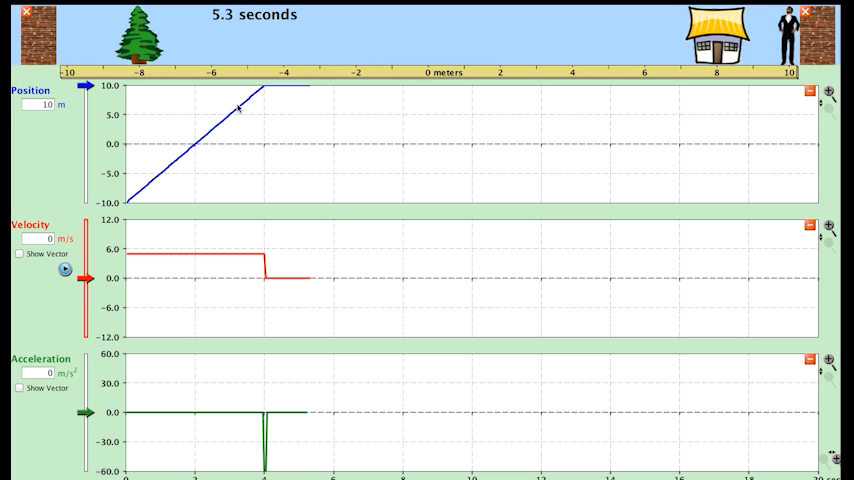
mouse_move(163, 167)
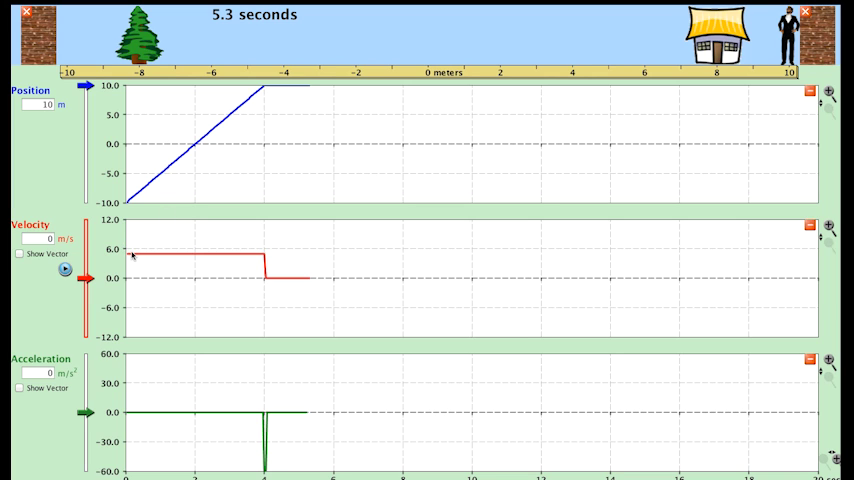
mouse_move(188, 259)
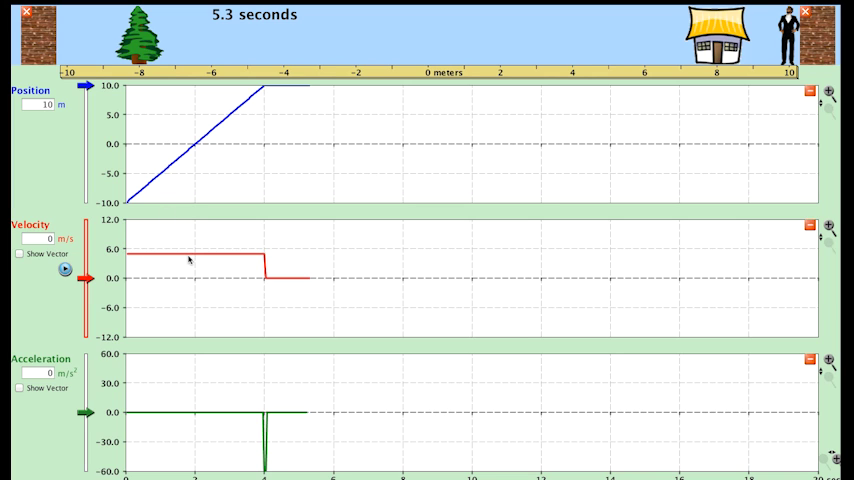
mouse_move(280, 294)
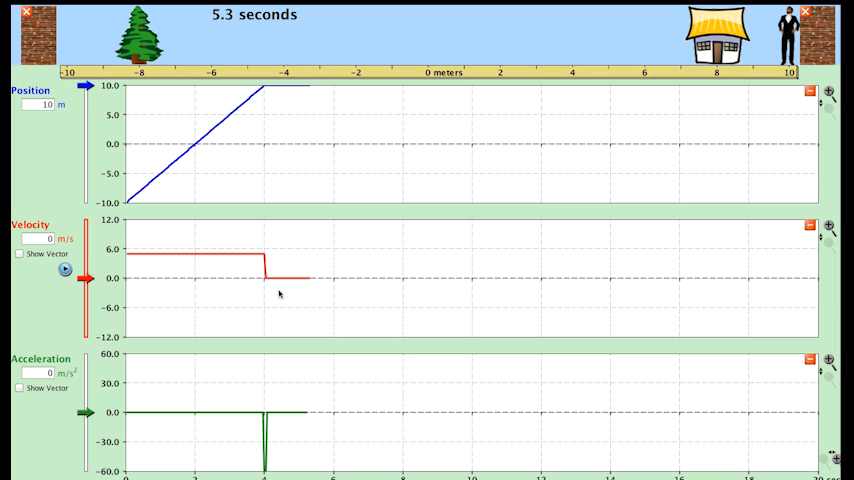
mouse_move(267, 271)
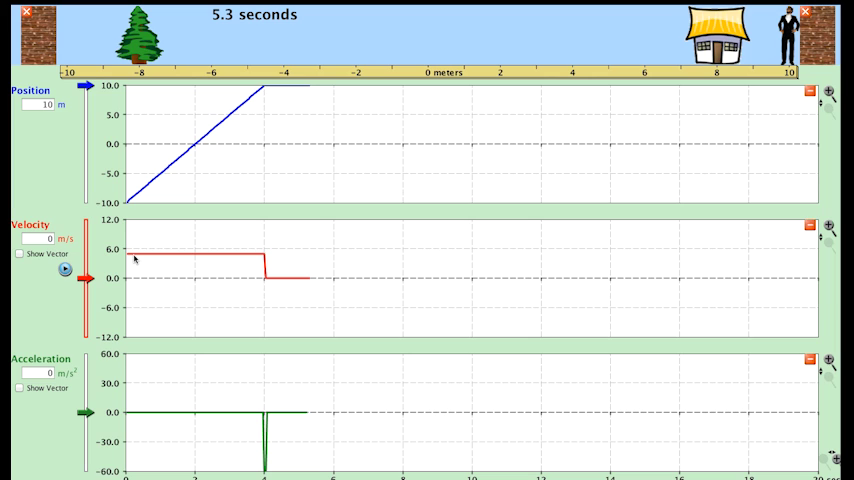
mouse_move(258, 259)
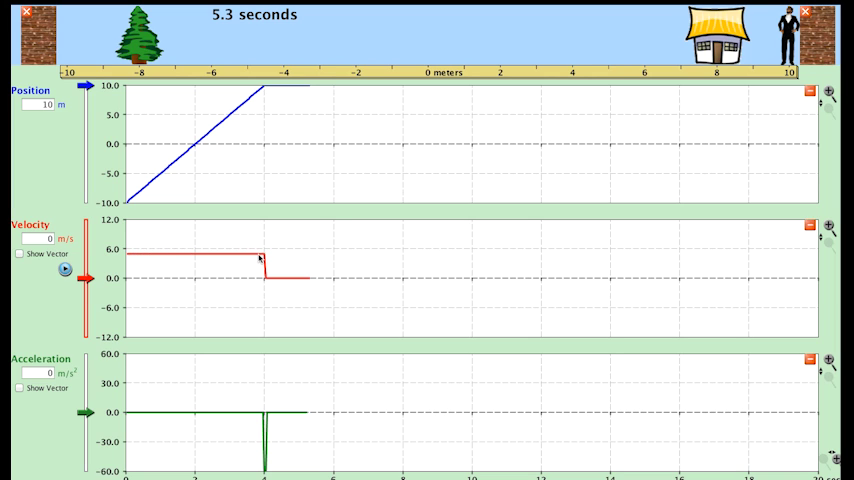
mouse_move(243, 272)
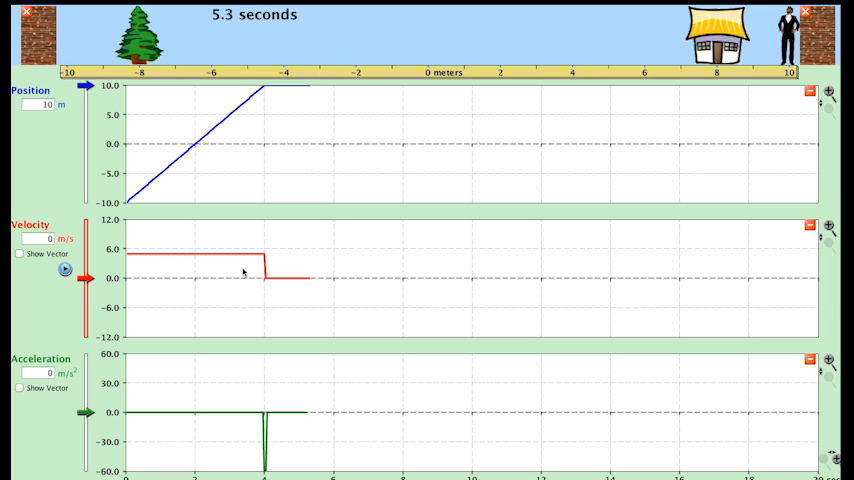
mouse_move(240, 406)
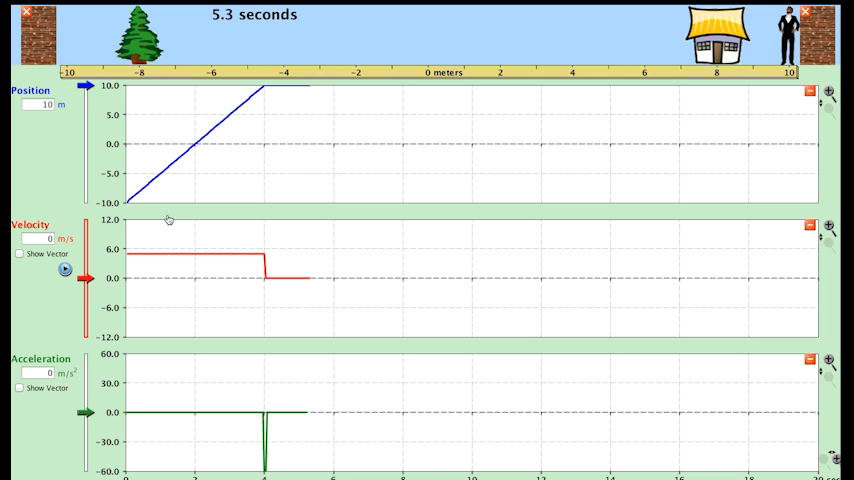
mouse_move(210, 177)
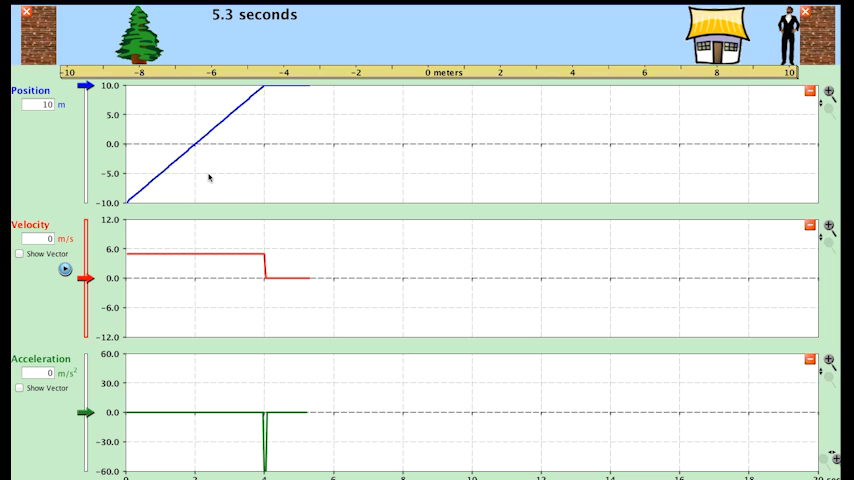
mouse_move(158, 173)
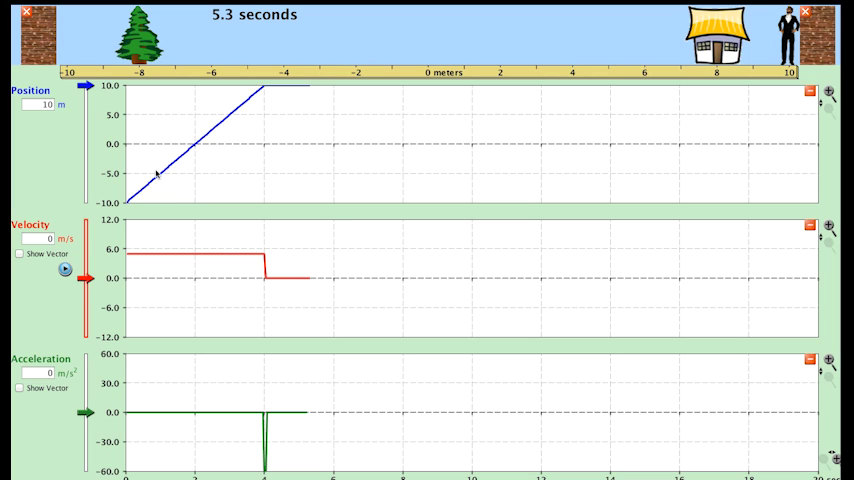
mouse_move(193, 120)
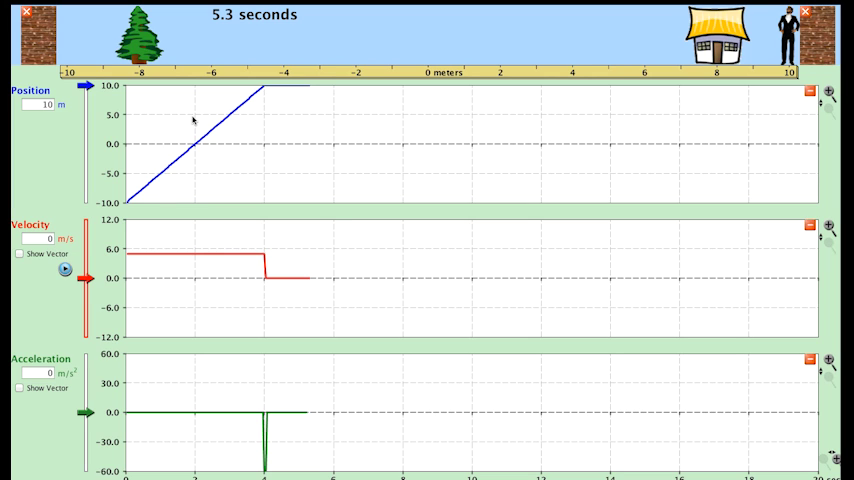
mouse_move(79, 181)
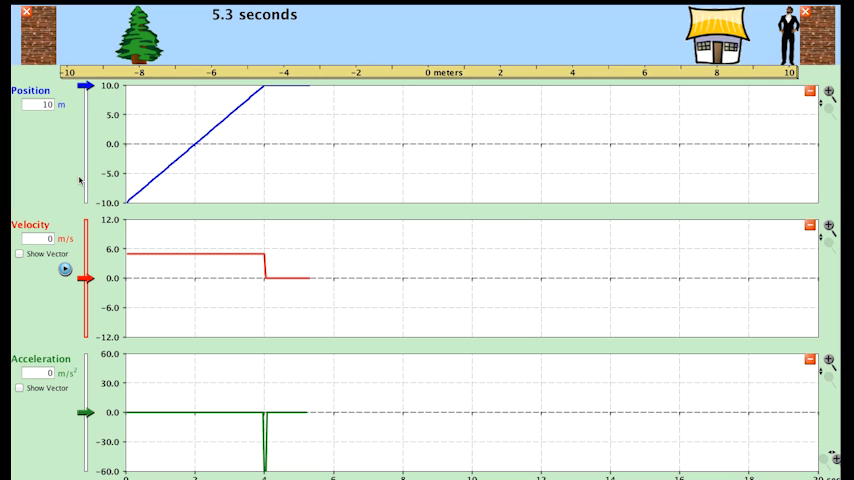
mouse_move(137, 170)
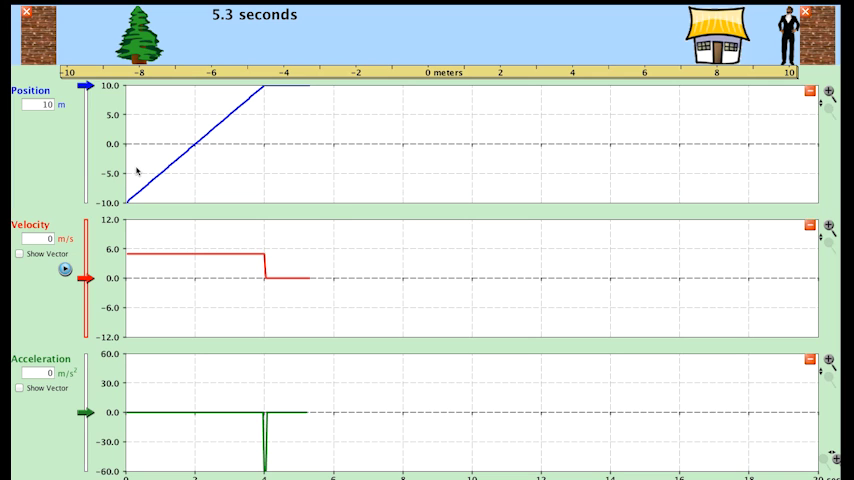
mouse_move(162, 159)
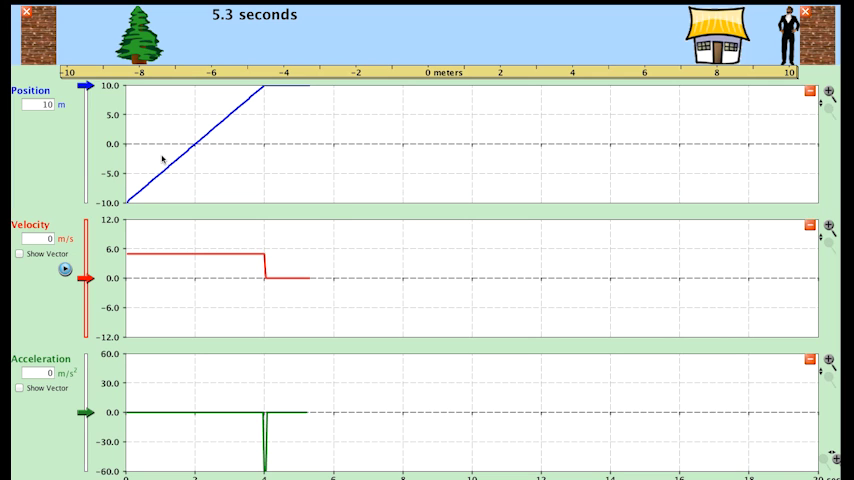
mouse_move(193, 143)
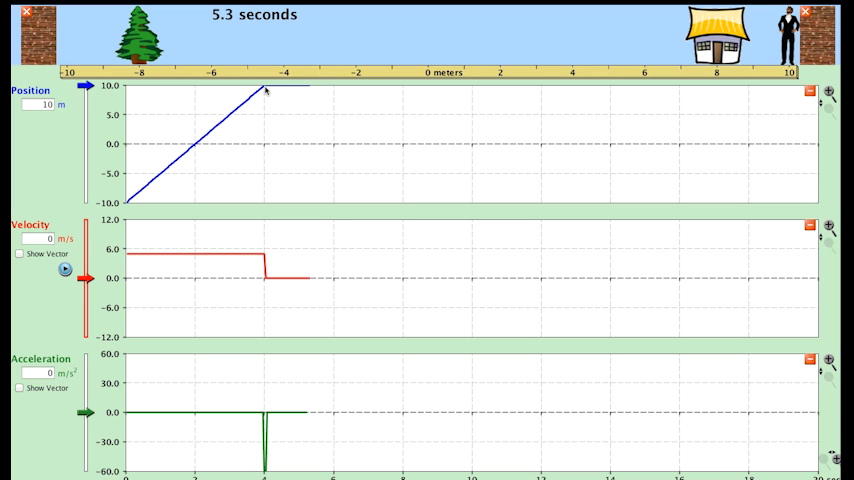
mouse_move(265, 183)
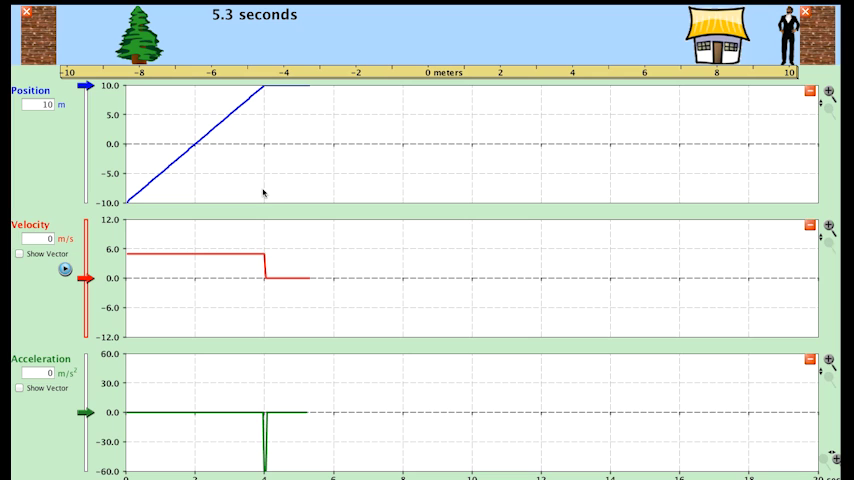
mouse_move(263, 196)
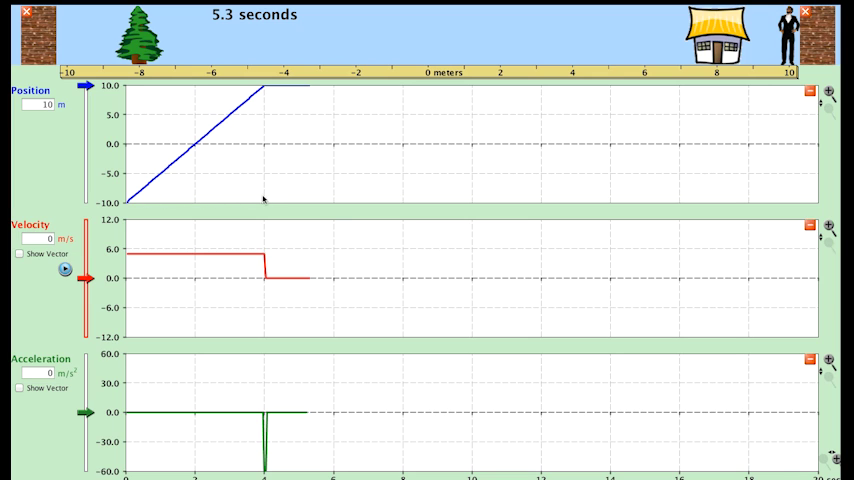
mouse_move(148, 193)
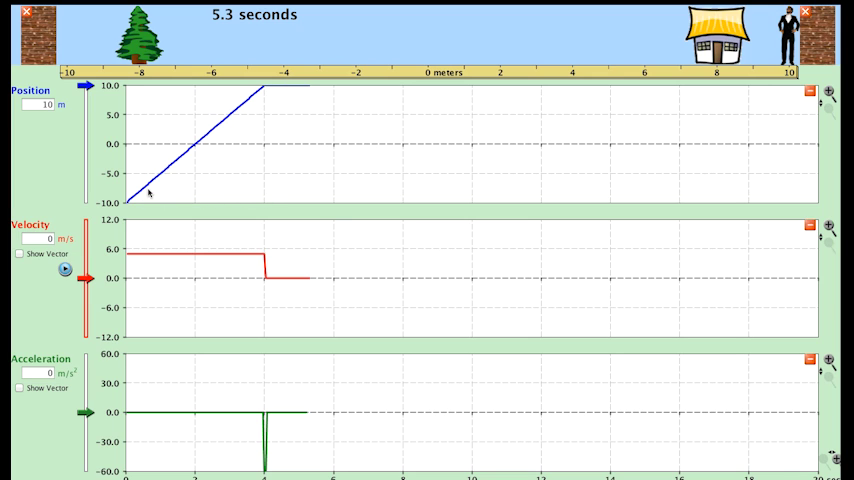
mouse_move(197, 194)
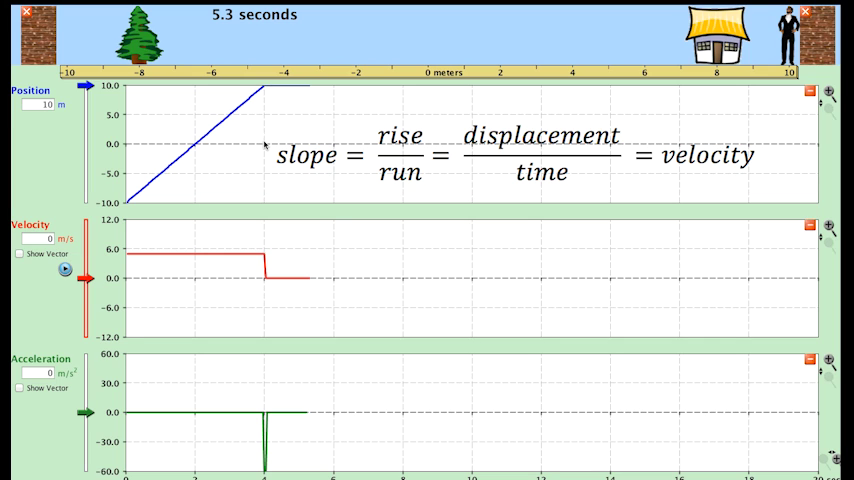
mouse_move(254, 80)
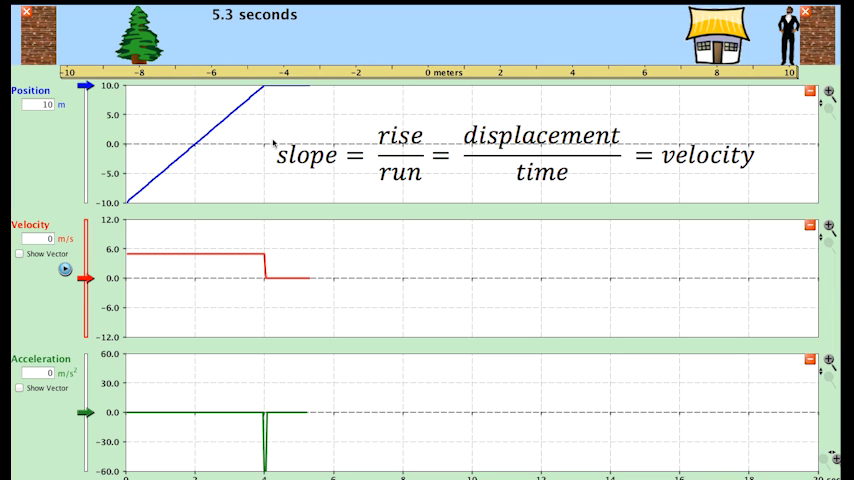
mouse_move(182, 358)
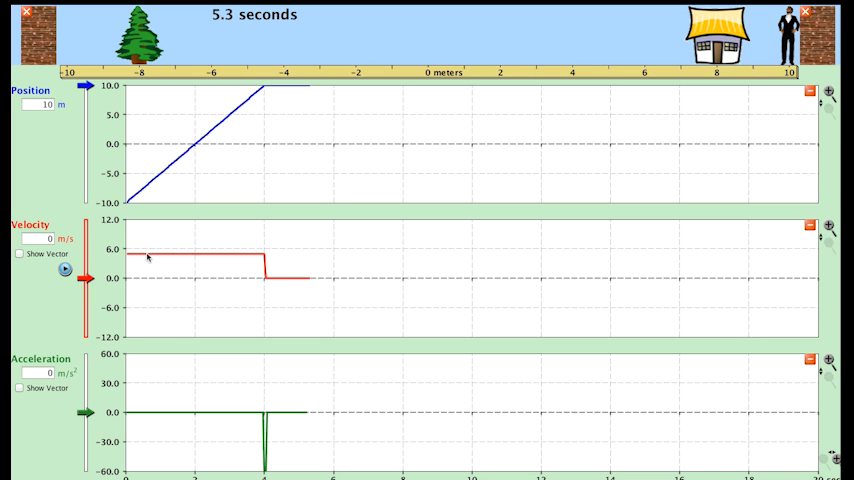
mouse_move(186, 257)
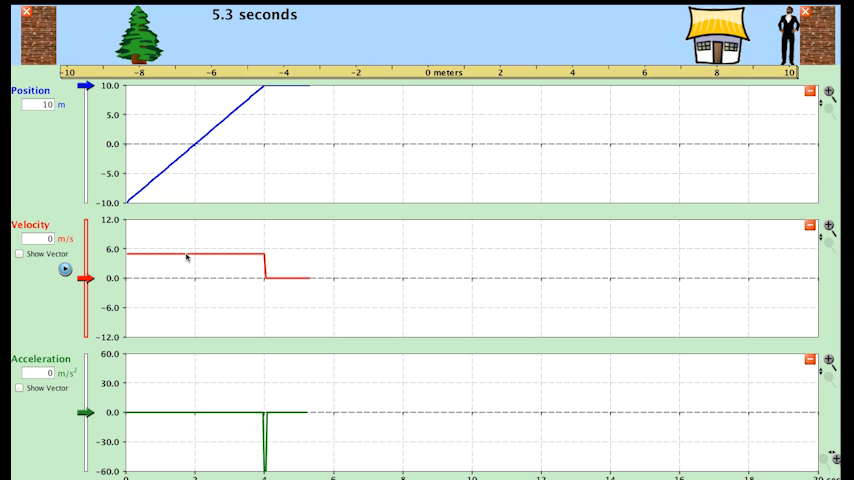
mouse_move(184, 280)
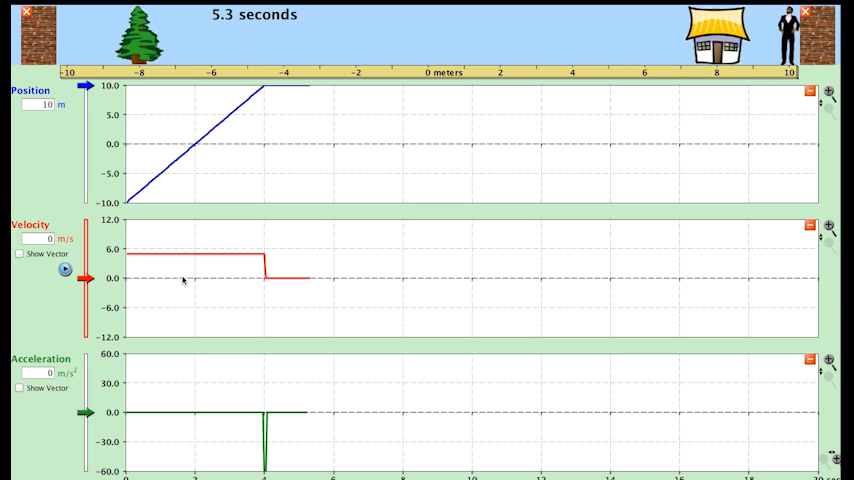
mouse_move(240, 145)
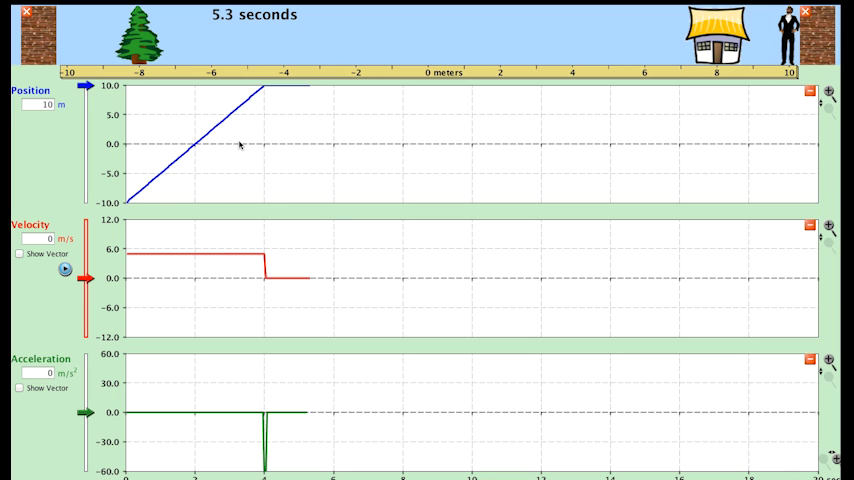
mouse_move(221, 132)
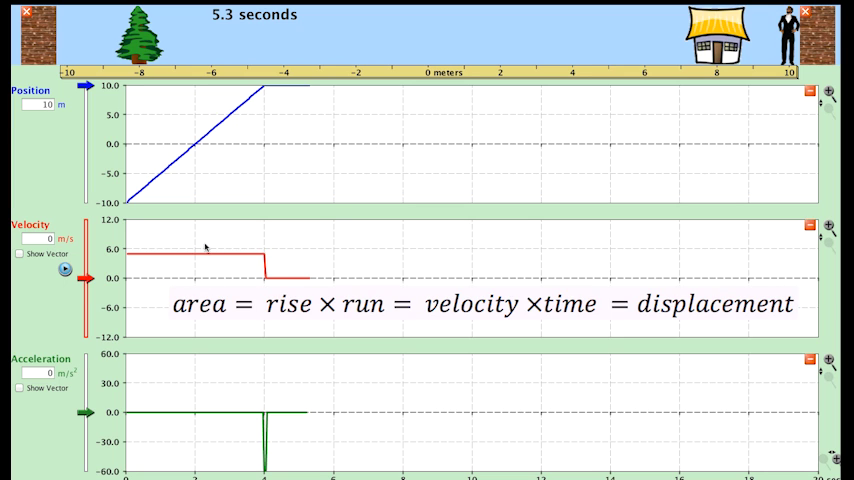
mouse_move(197, 255)
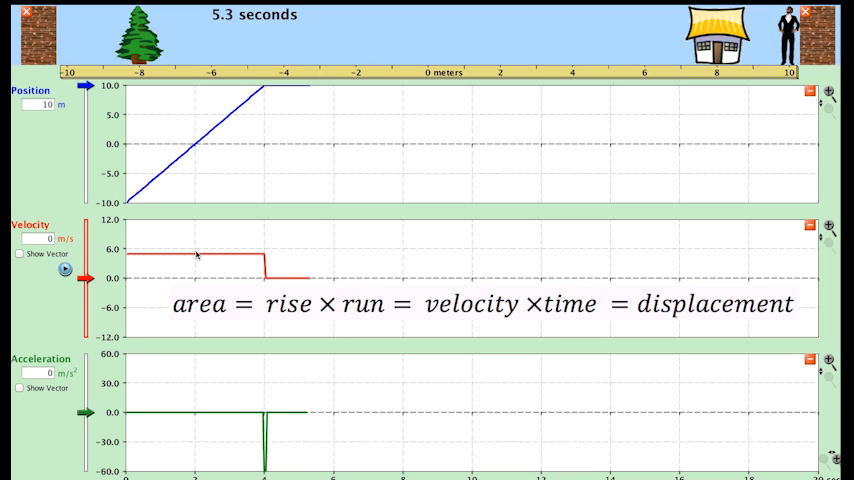
mouse_move(193, 261)
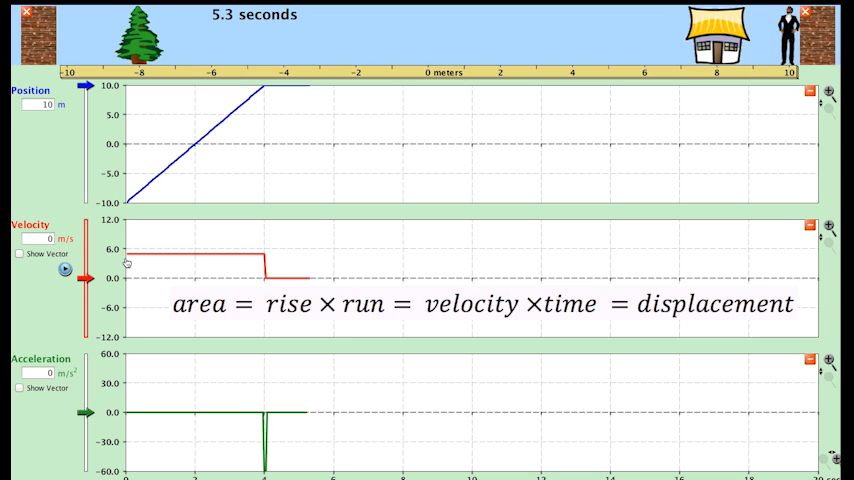
mouse_move(125, 262)
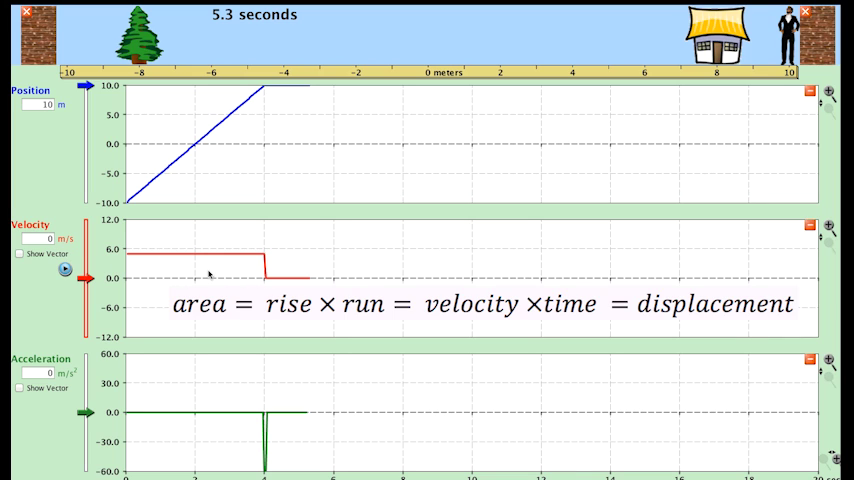
mouse_move(164, 206)
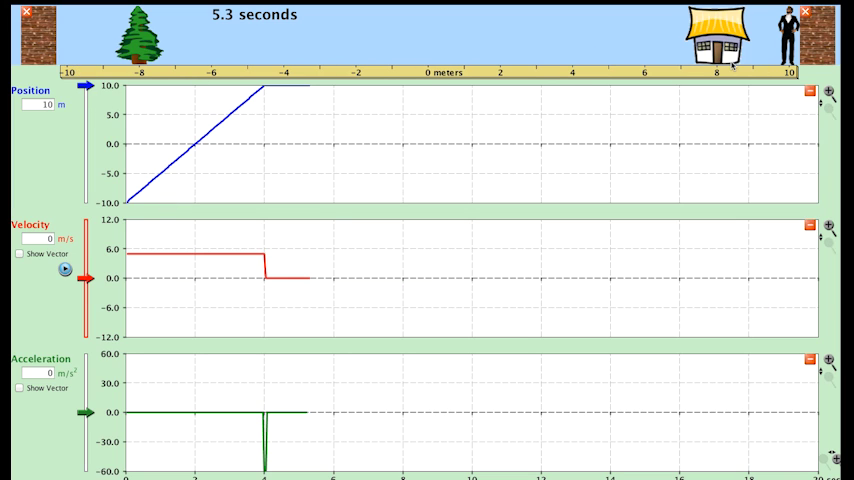
mouse_move(237, 162)
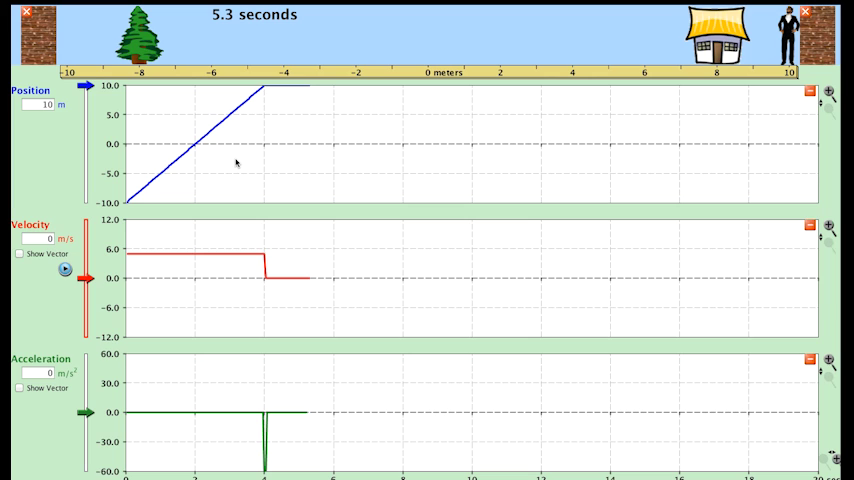
mouse_move(228, 163)
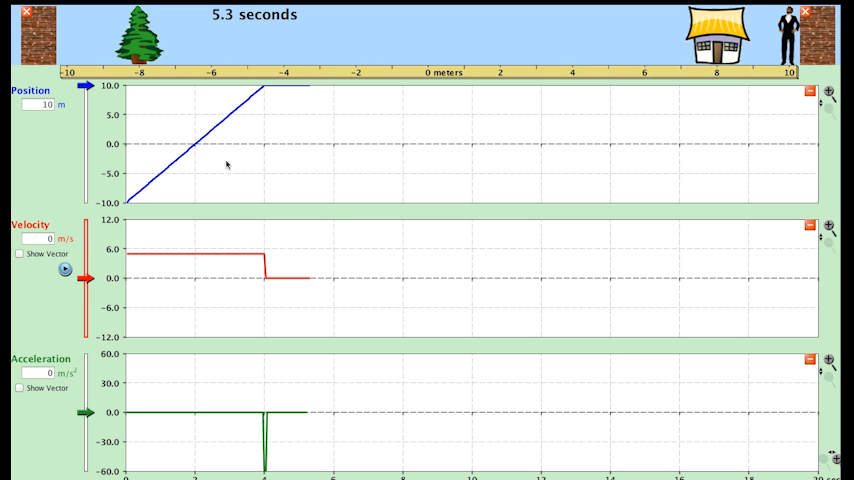
mouse_move(336, 345)
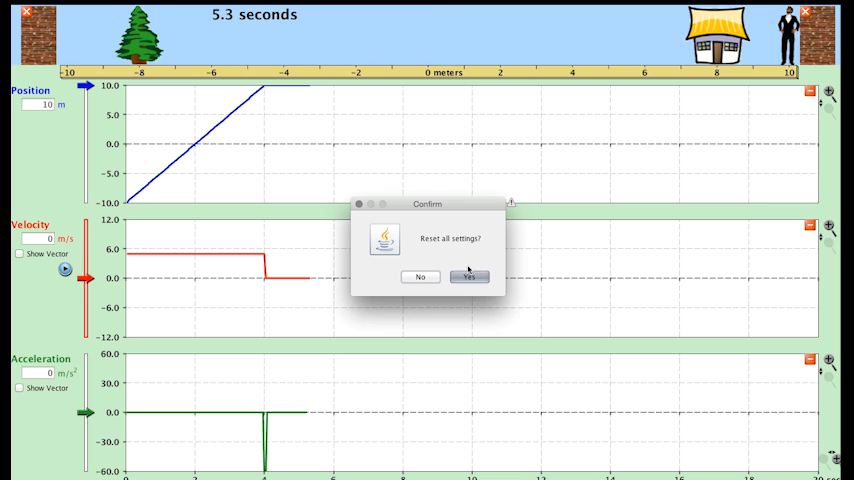
Confirm the reset so the graphs clear and the man returns to −10 m
left_click(469, 277)
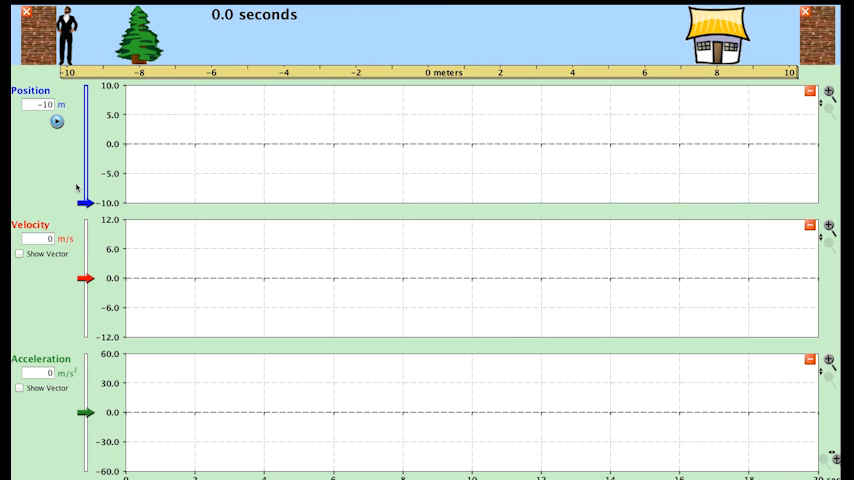
mouse_move(80, 186)
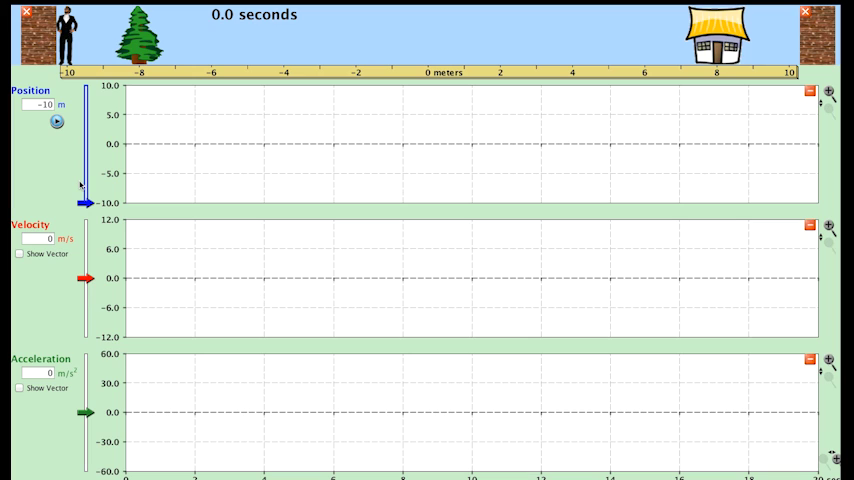
mouse_move(88, 193)
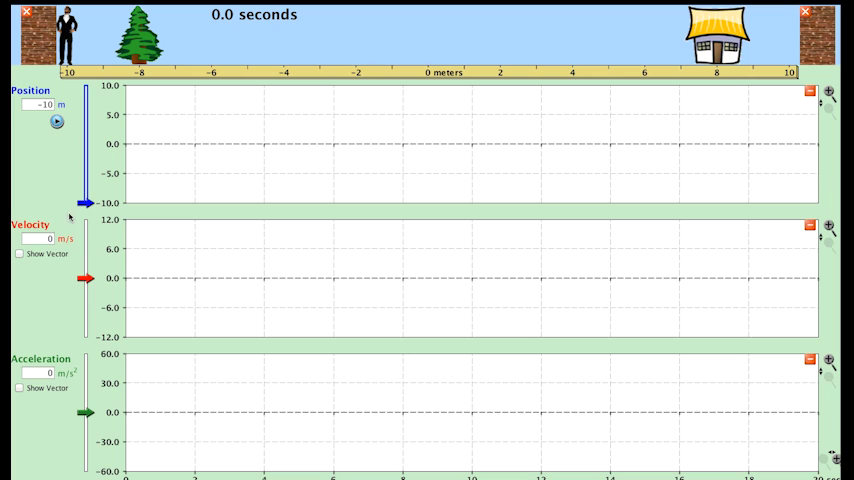
mouse_move(48, 270)
type("1")
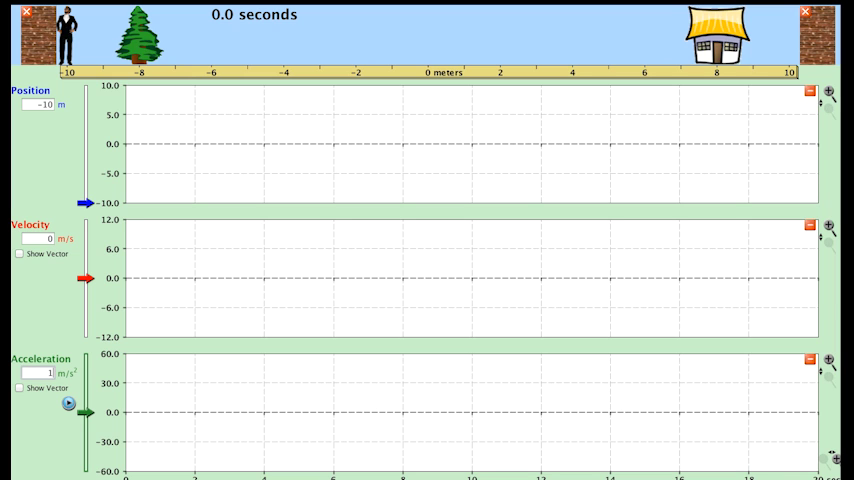
Play the 1 m/s² run from rest, pausing once the man reaches the 10 m wall
left_click(68, 403)
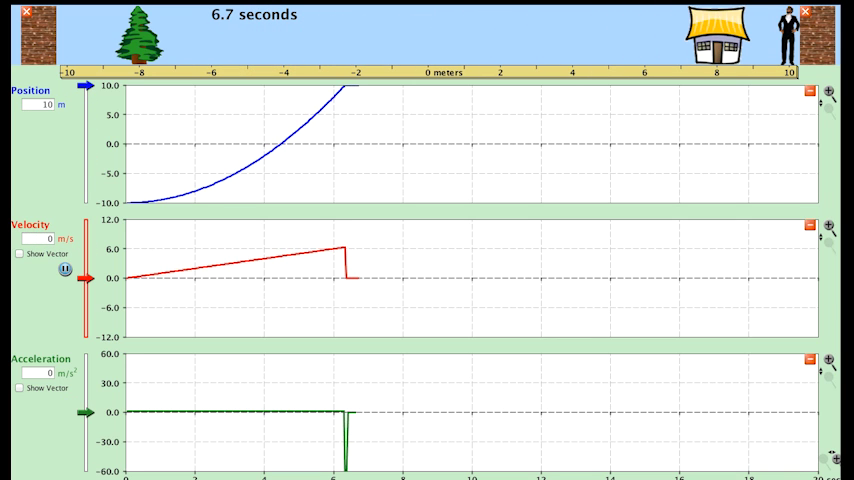
left_click(65, 276)
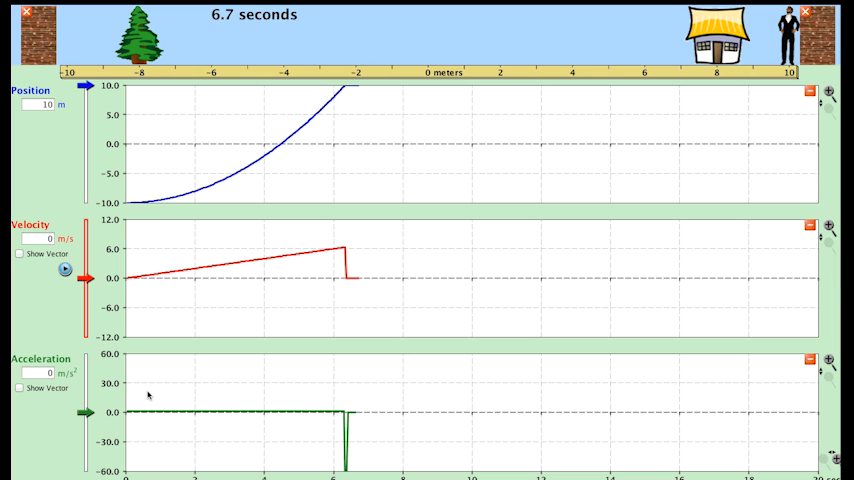
mouse_move(225, 422)
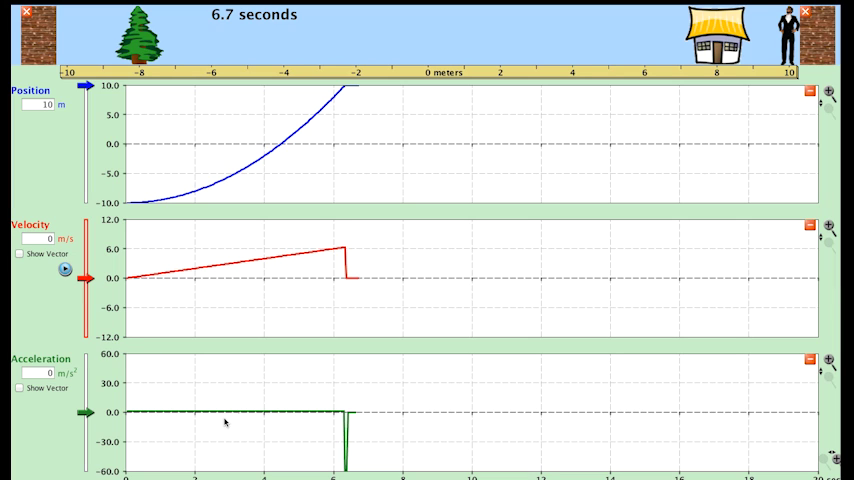
mouse_move(90, 383)
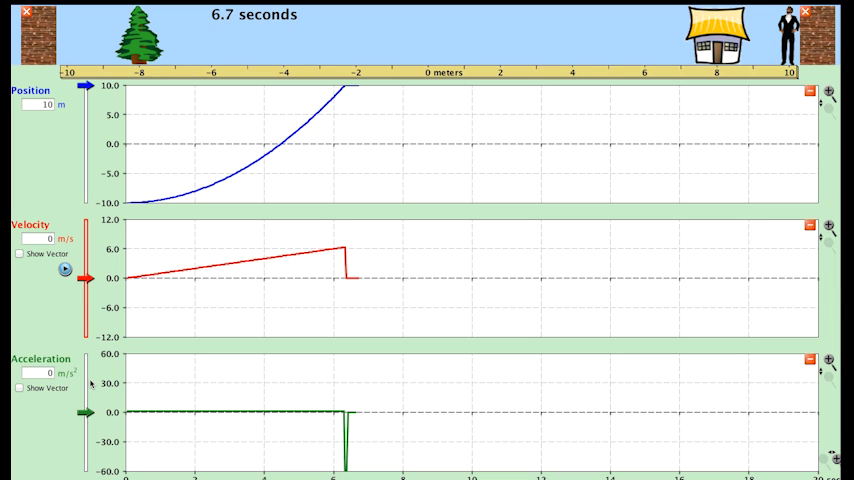
mouse_move(107, 418)
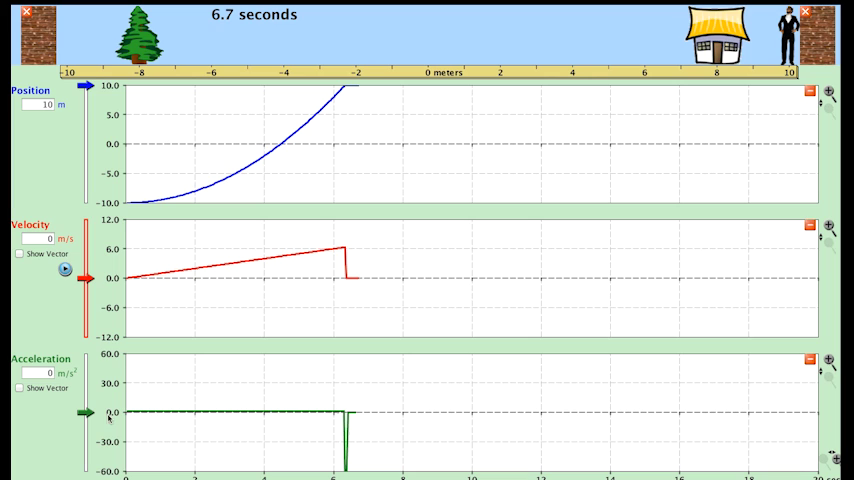
mouse_move(302, 417)
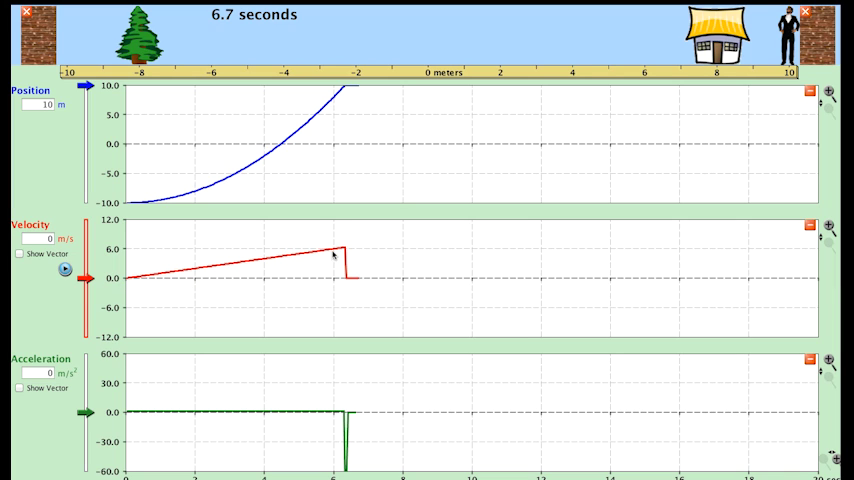
mouse_move(117, 407)
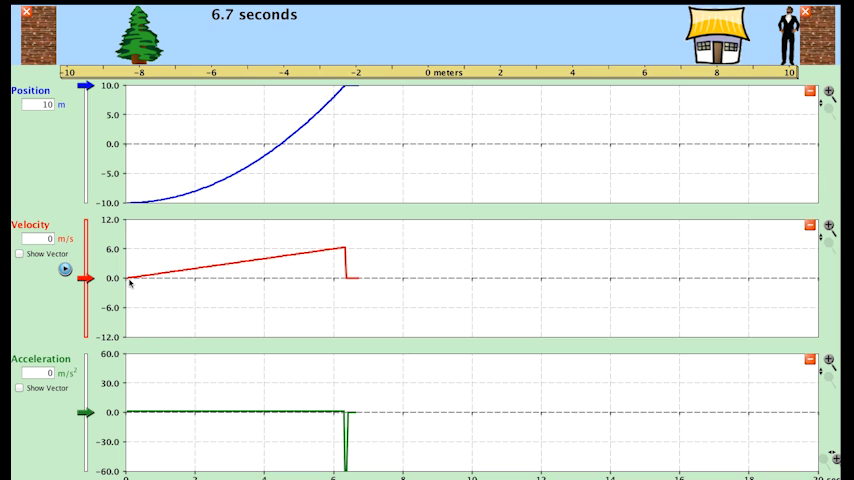
mouse_move(252, 413)
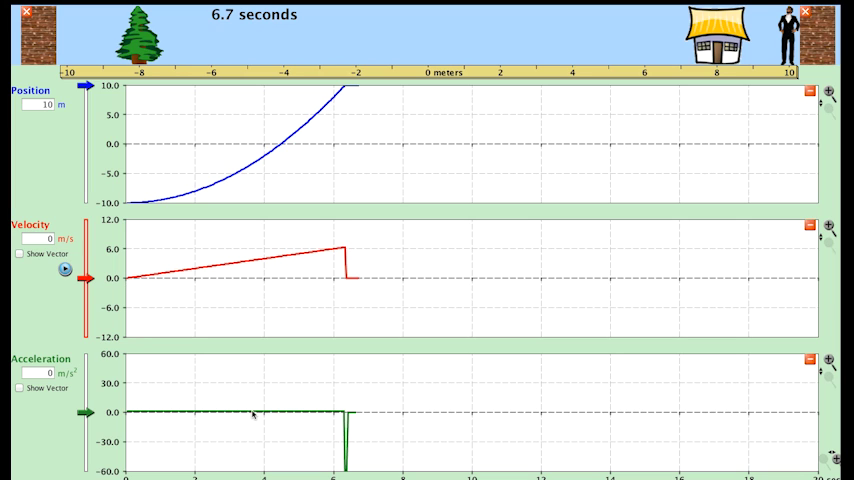
mouse_move(131, 281)
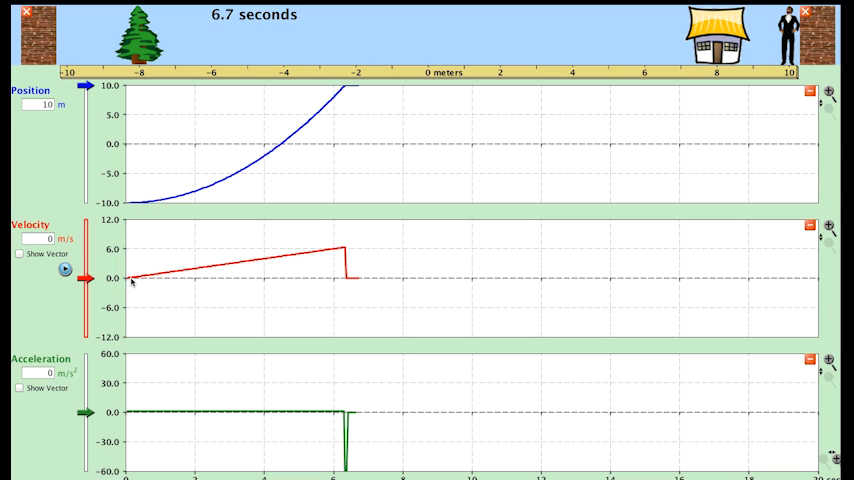
mouse_move(155, 285)
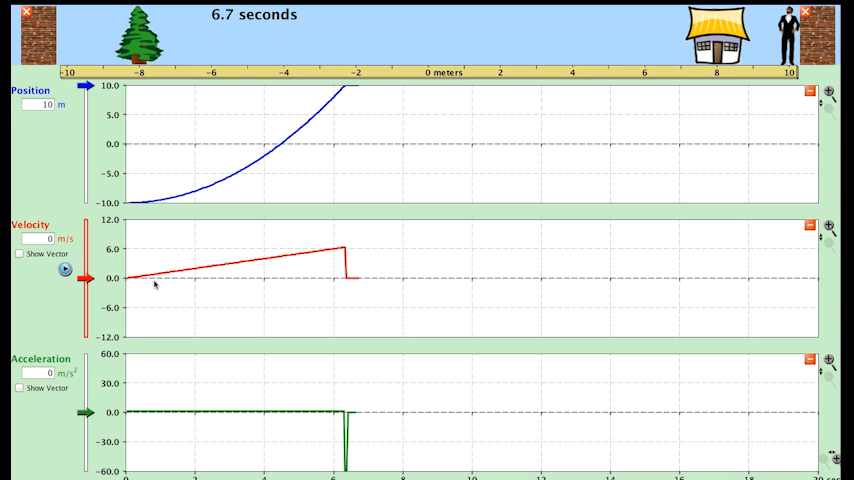
mouse_move(195, 280)
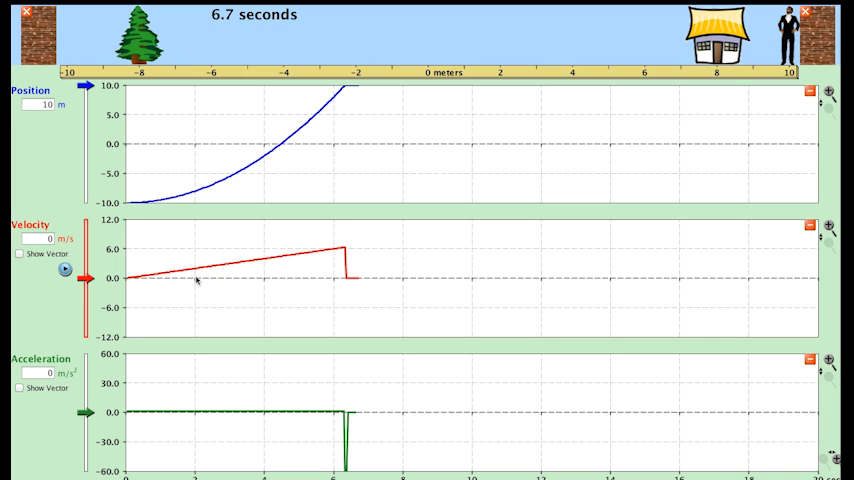
mouse_move(192, 275)
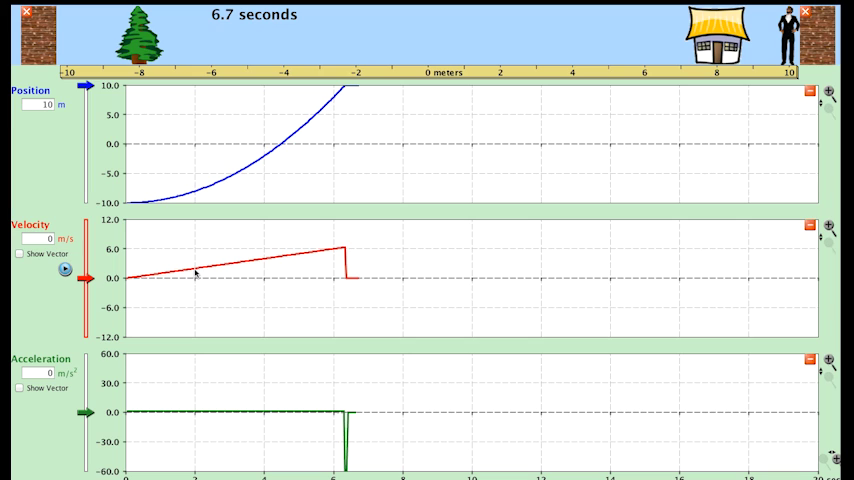
mouse_move(160, 283)
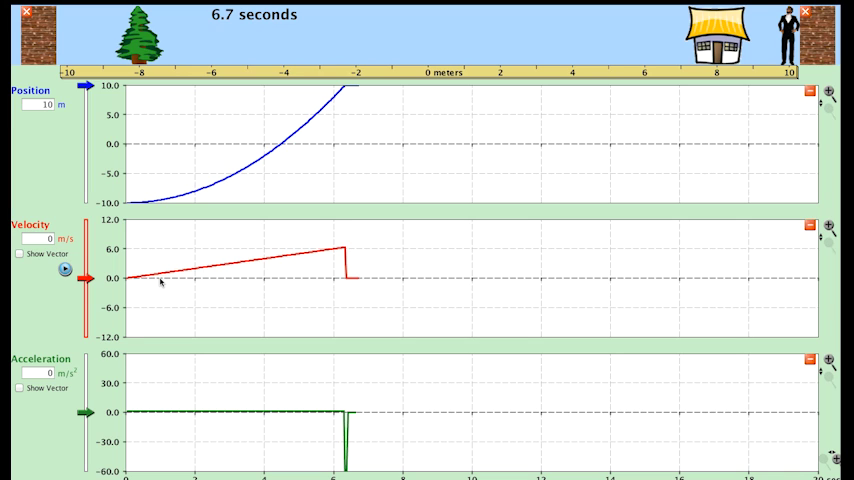
mouse_move(261, 279)
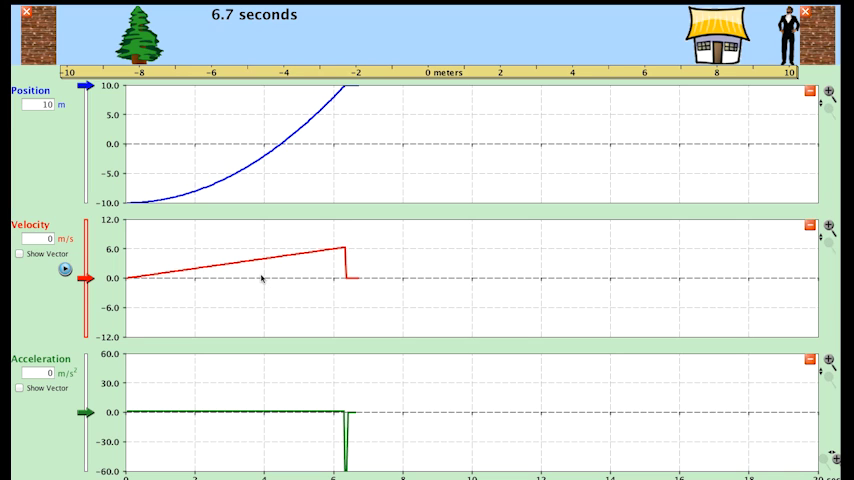
mouse_move(266, 260)
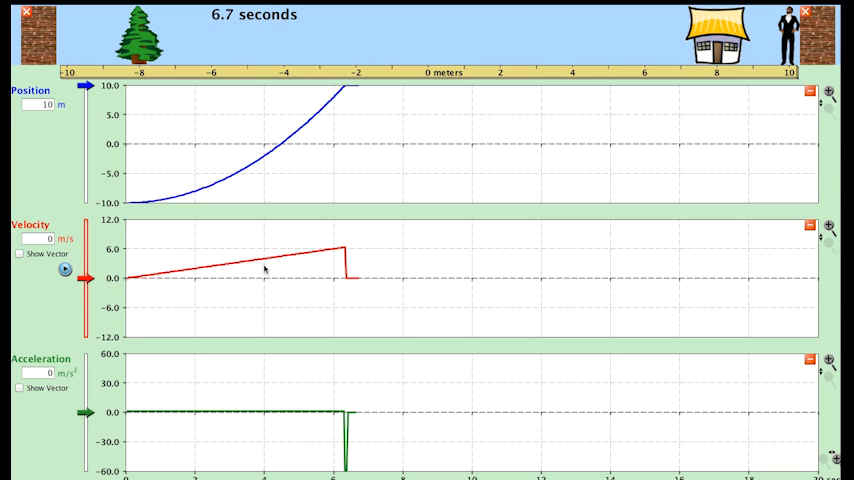
mouse_move(260, 281)
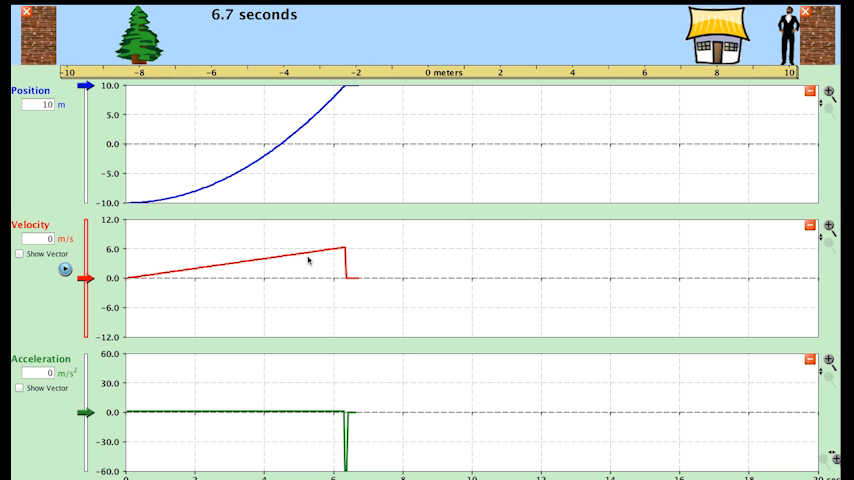
mouse_move(140, 281)
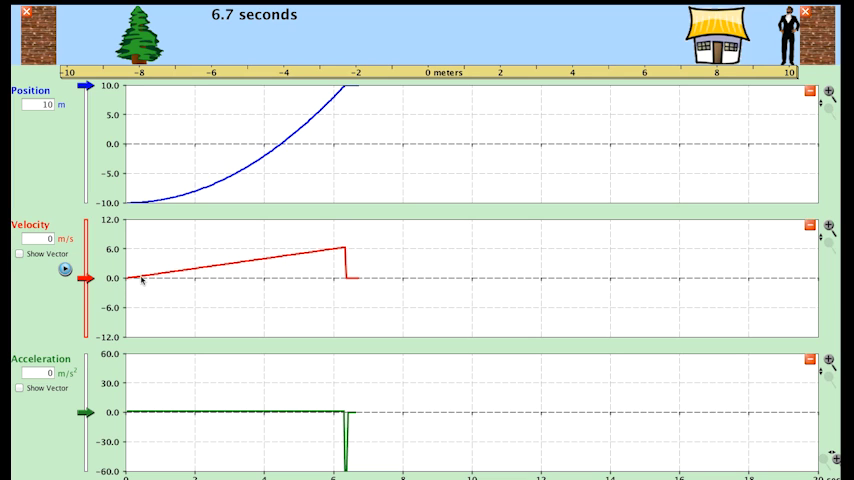
mouse_move(312, 258)
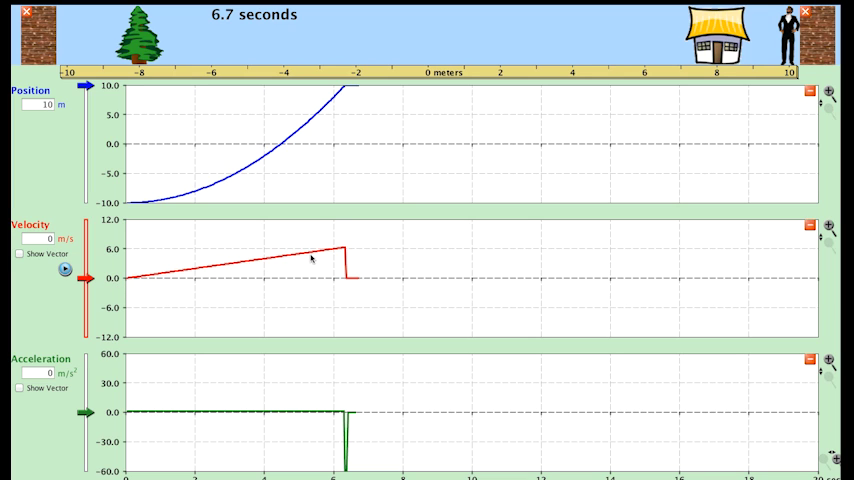
mouse_move(201, 276)
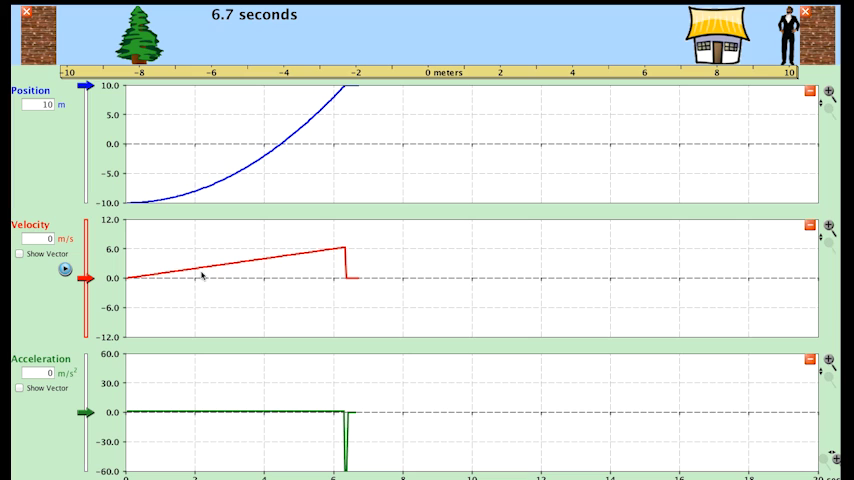
mouse_move(332, 256)
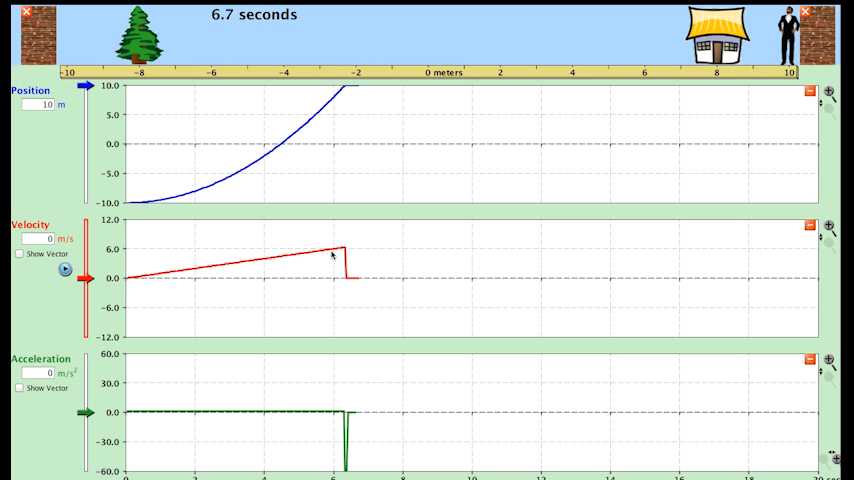
mouse_move(167, 223)
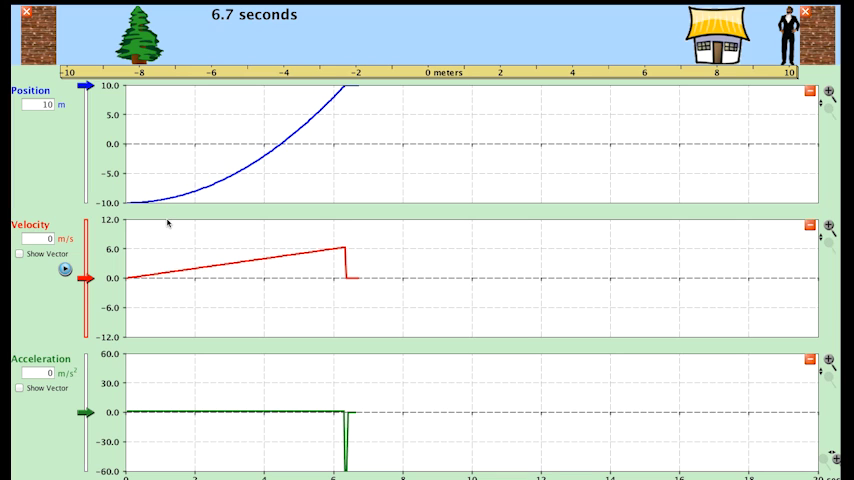
mouse_move(110, 208)
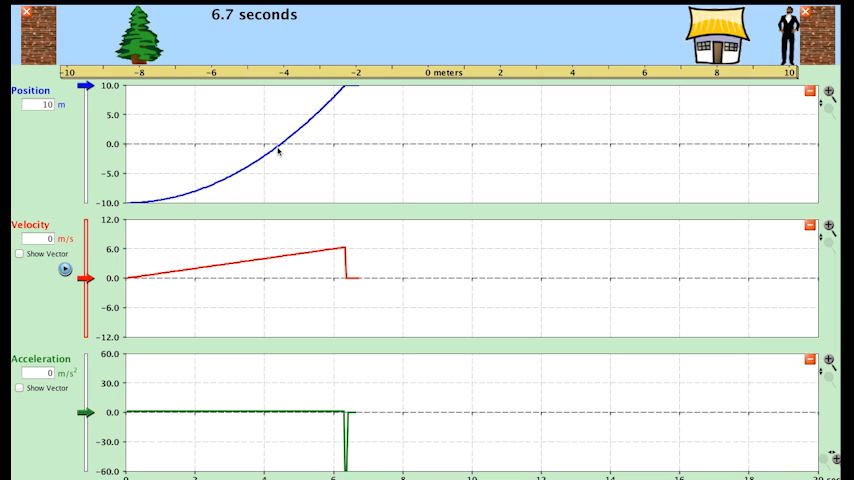
mouse_move(310, 125)
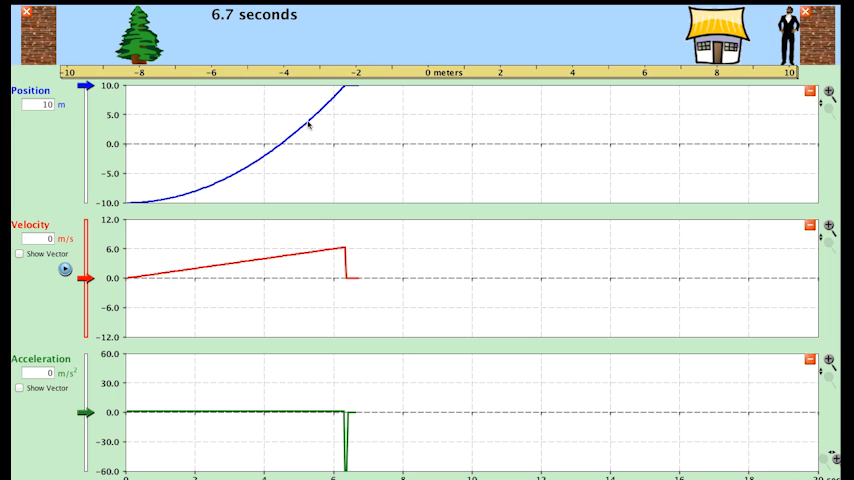
mouse_move(270, 158)
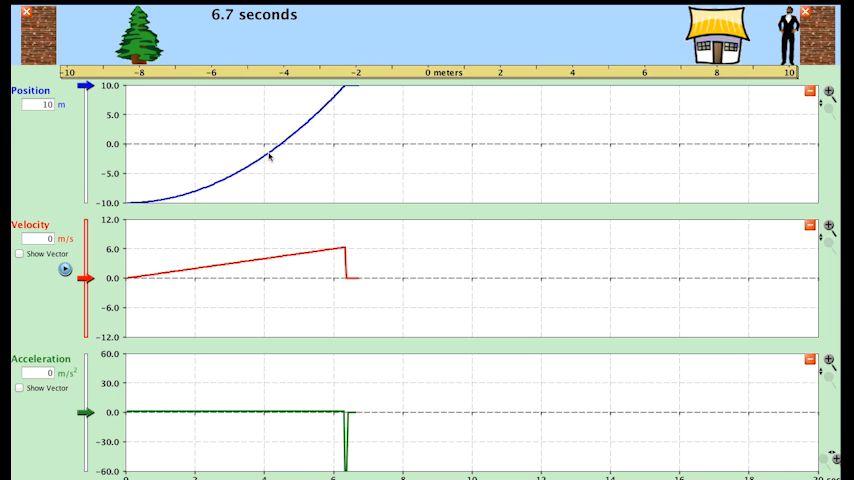
mouse_move(283, 157)
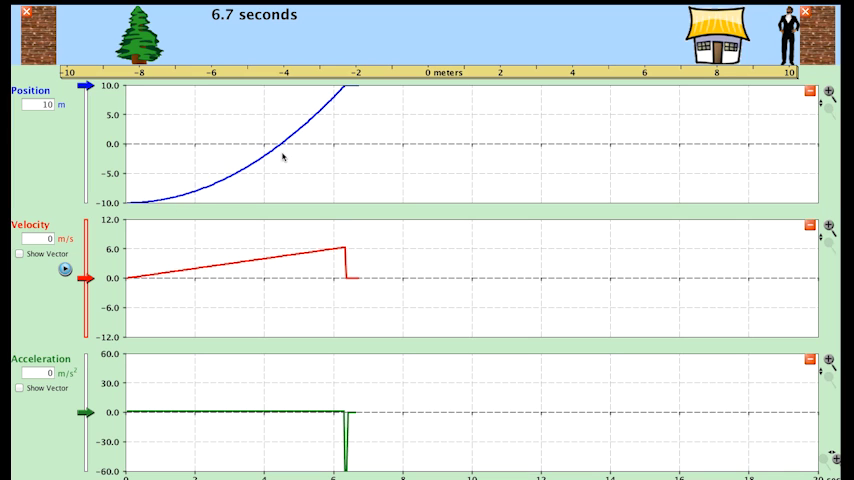
mouse_move(136, 209)
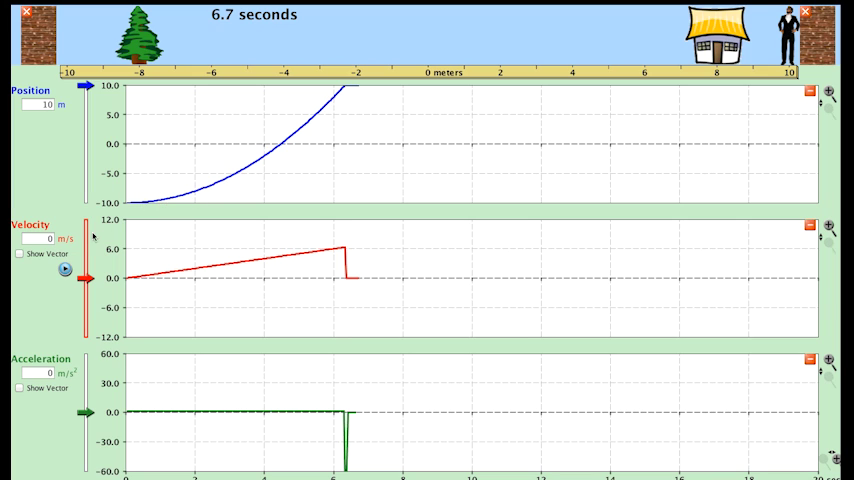
mouse_move(280, 155)
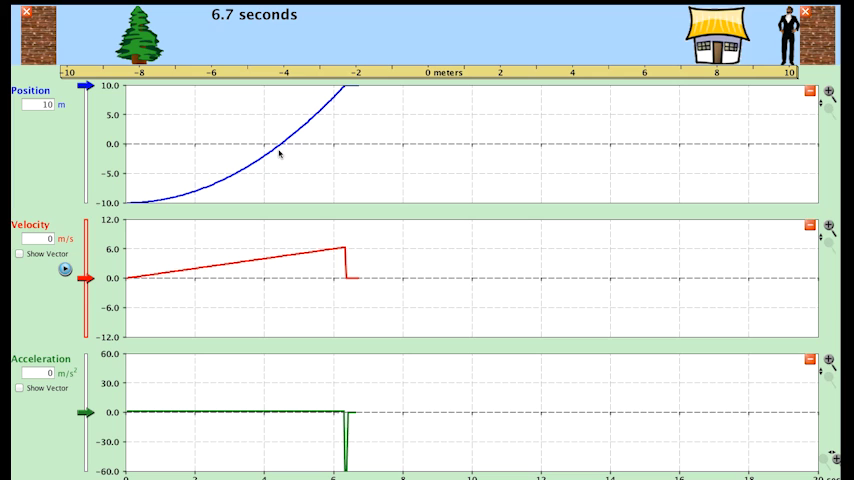
mouse_move(326, 99)
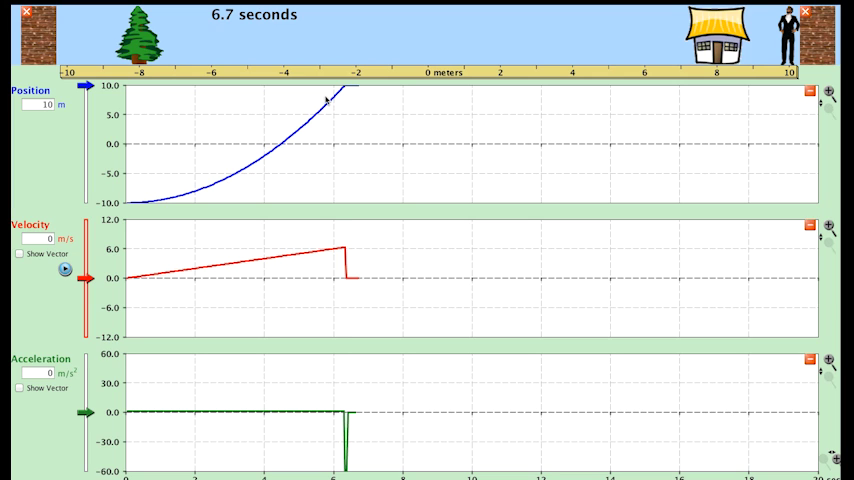
mouse_move(232, 282)
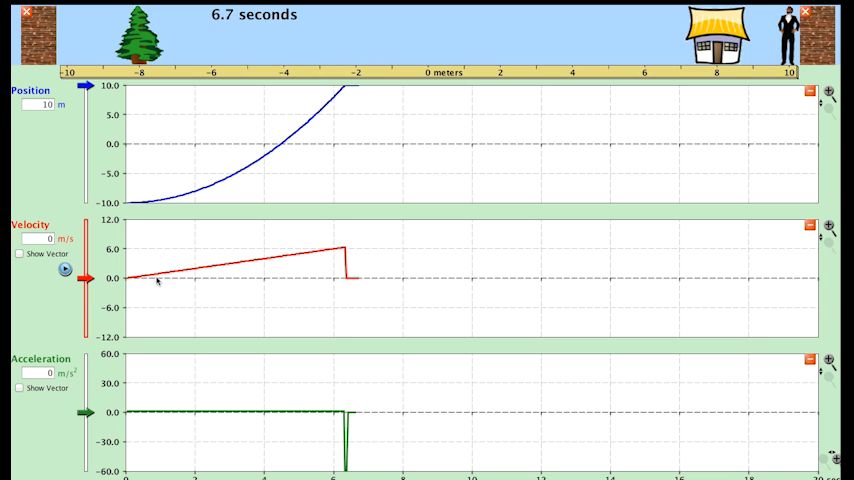
mouse_move(255, 274)
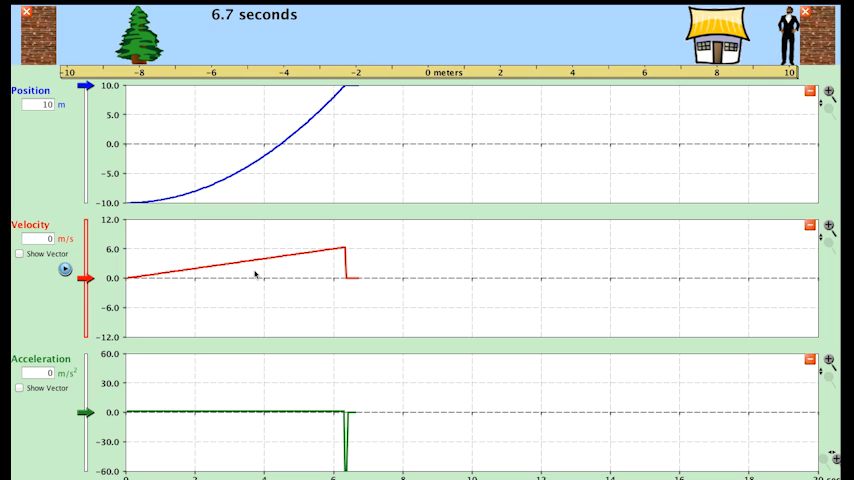
mouse_move(142, 290)
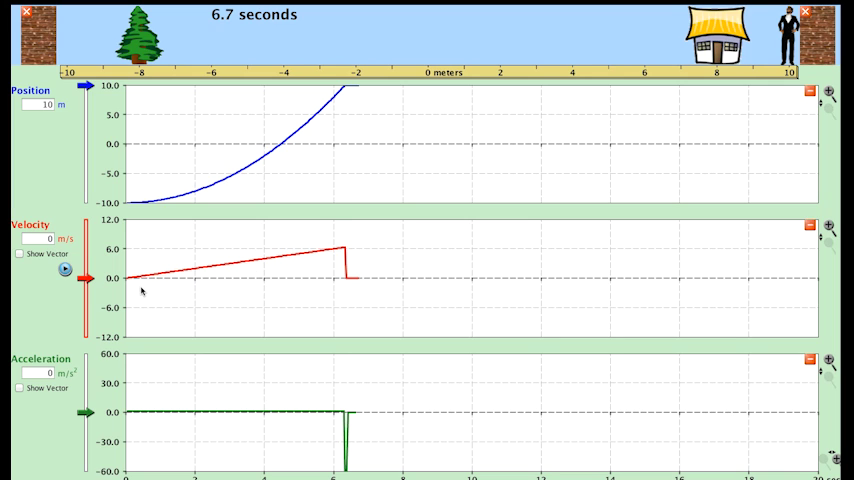
mouse_move(324, 284)
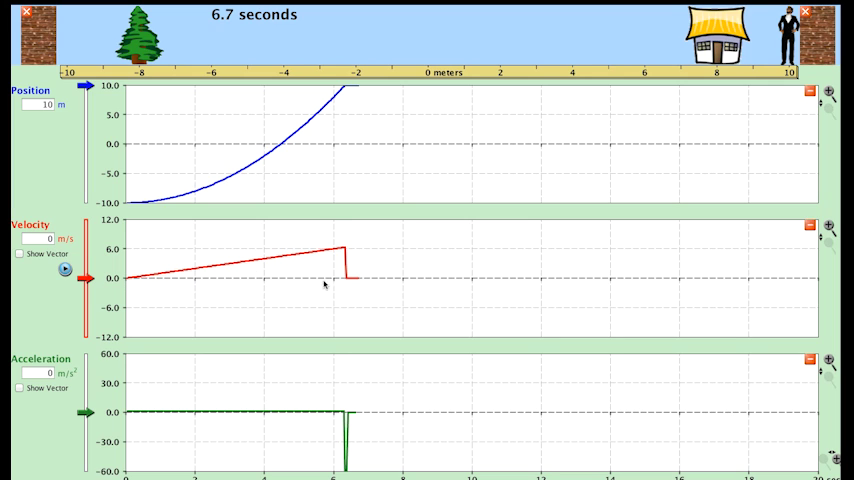
mouse_move(335, 247)
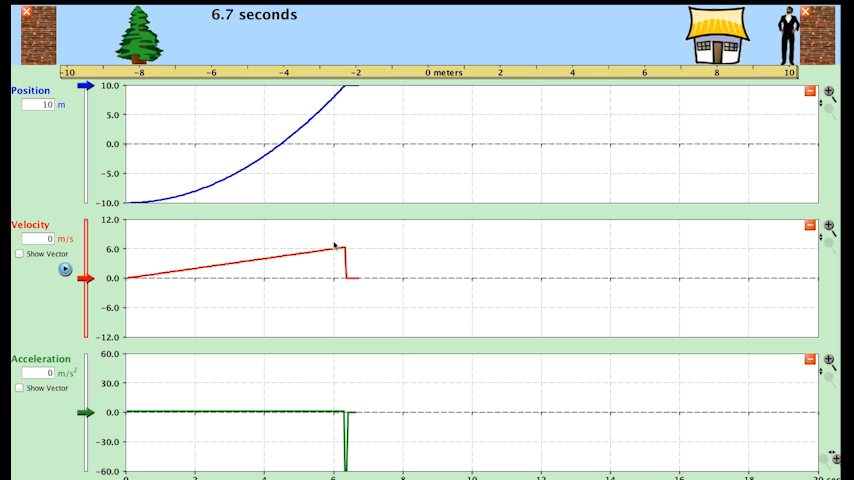
mouse_move(340, 273)
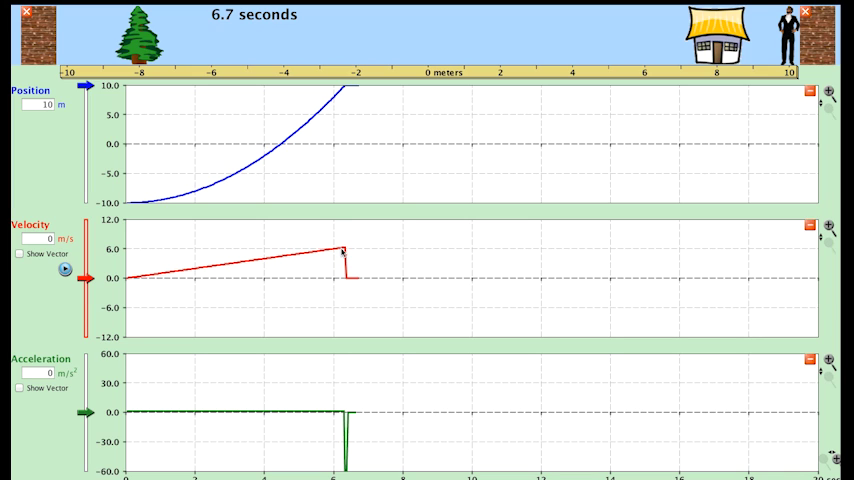
mouse_move(315, 253)
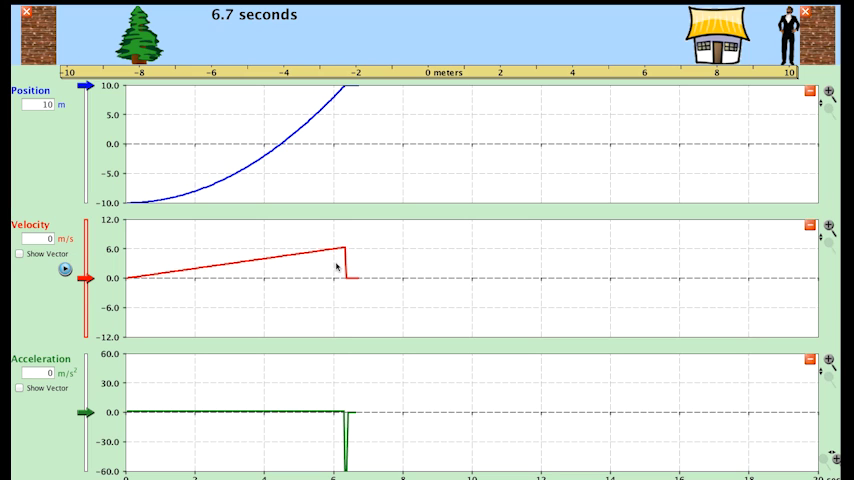
mouse_move(335, 280)
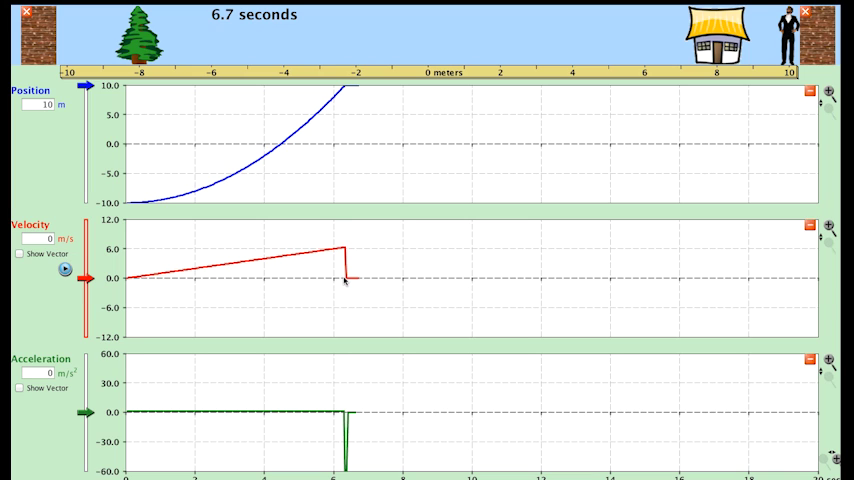
mouse_move(163, 277)
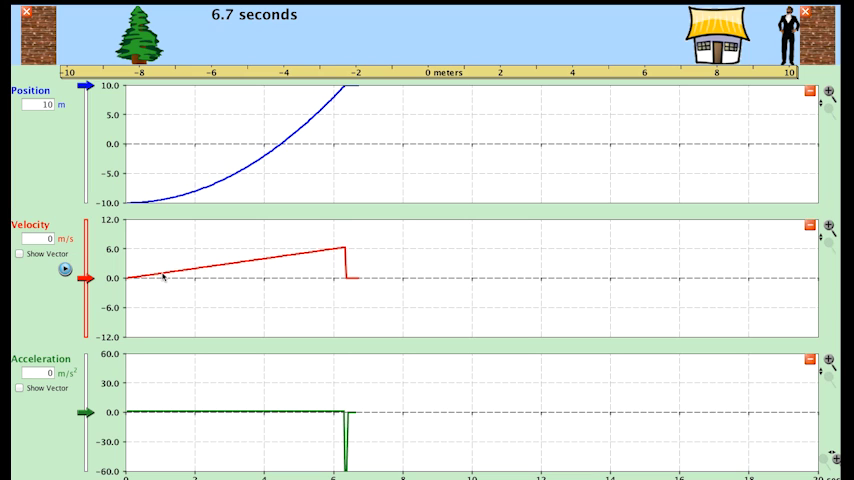
mouse_move(253, 267)
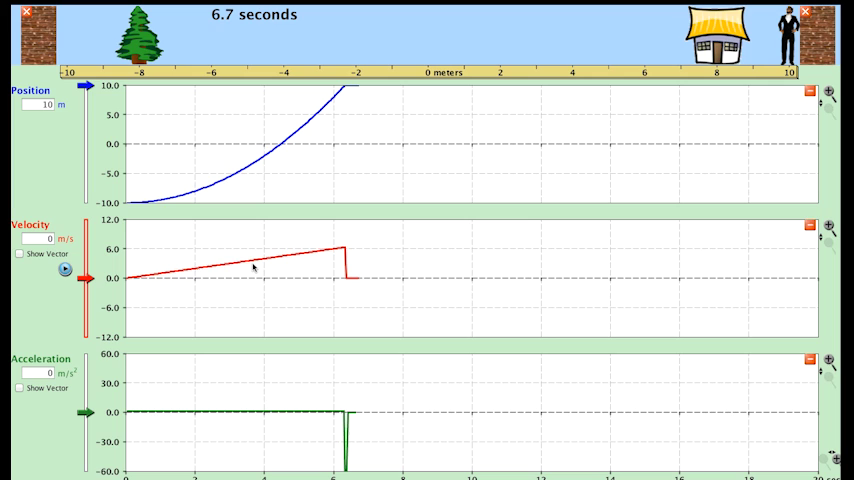
mouse_move(330, 259)
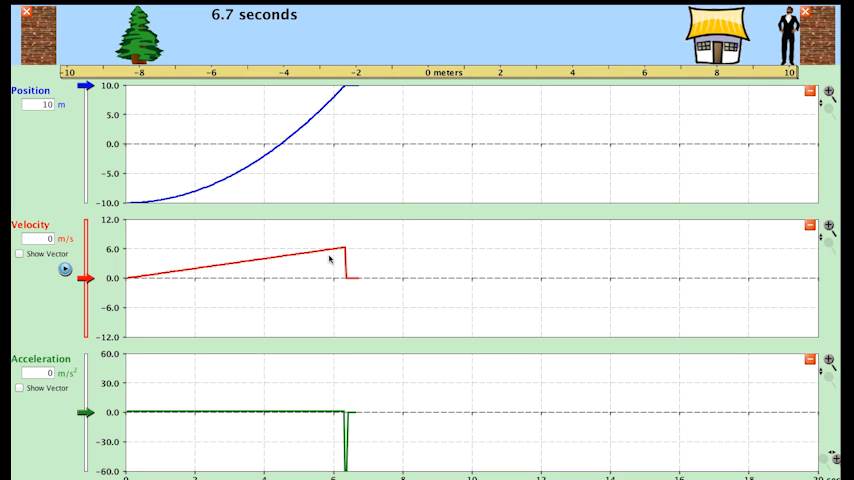
mouse_move(267, 276)
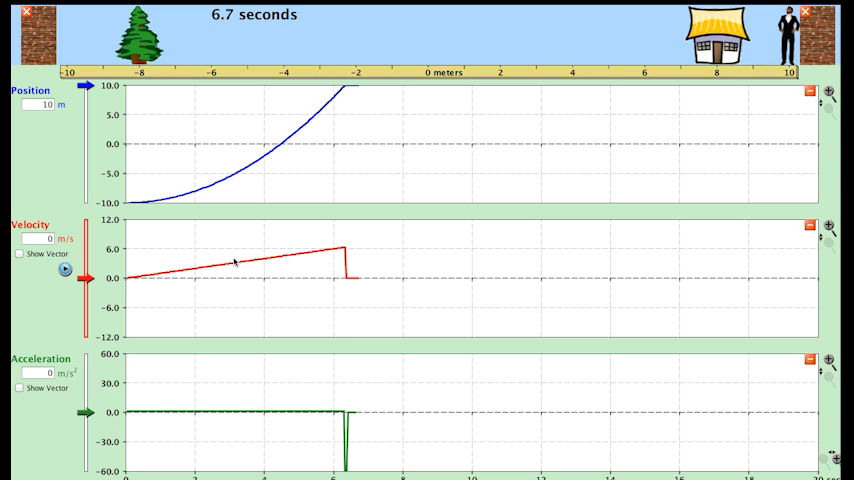
mouse_move(761, 72)
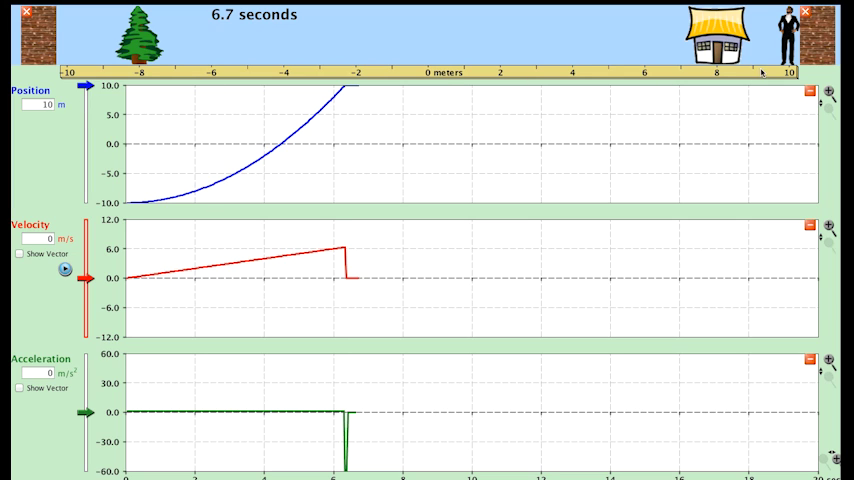
mouse_move(254, 256)
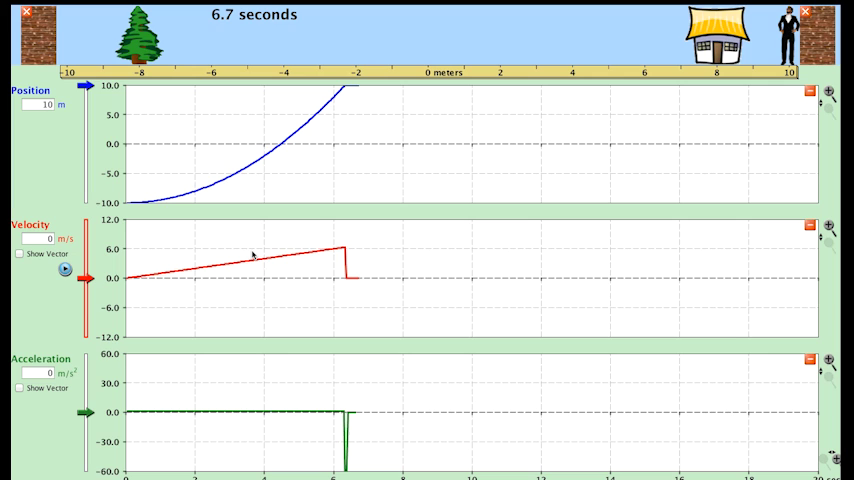
mouse_move(282, 352)
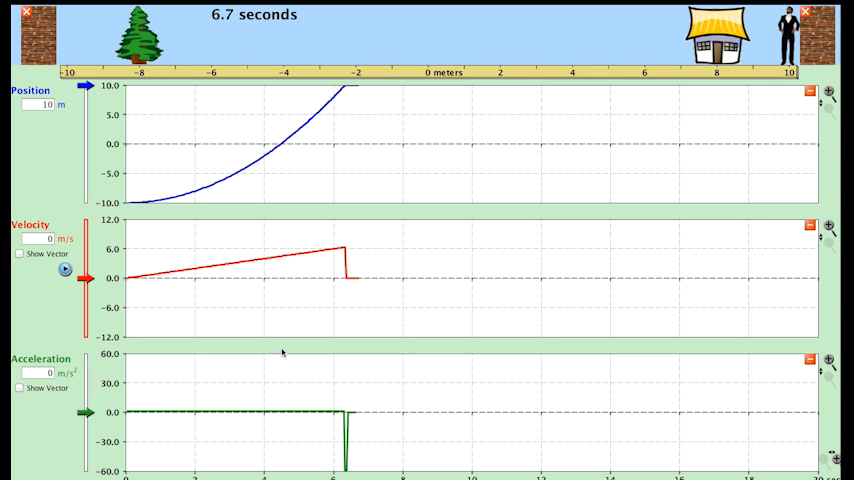
mouse_move(307, 406)
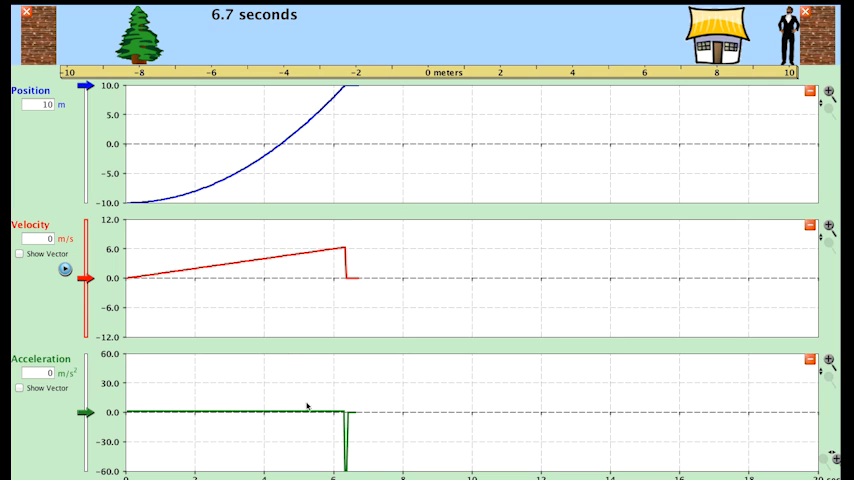